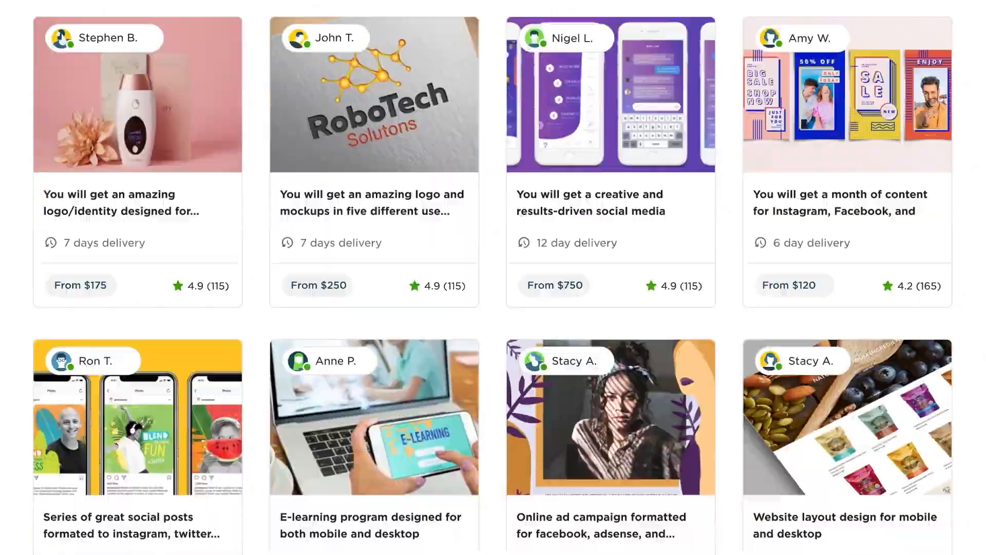
Step: Scroll through the Project Catalog results for 'wordpress' (48,084 projects)
scroll(down, 3)
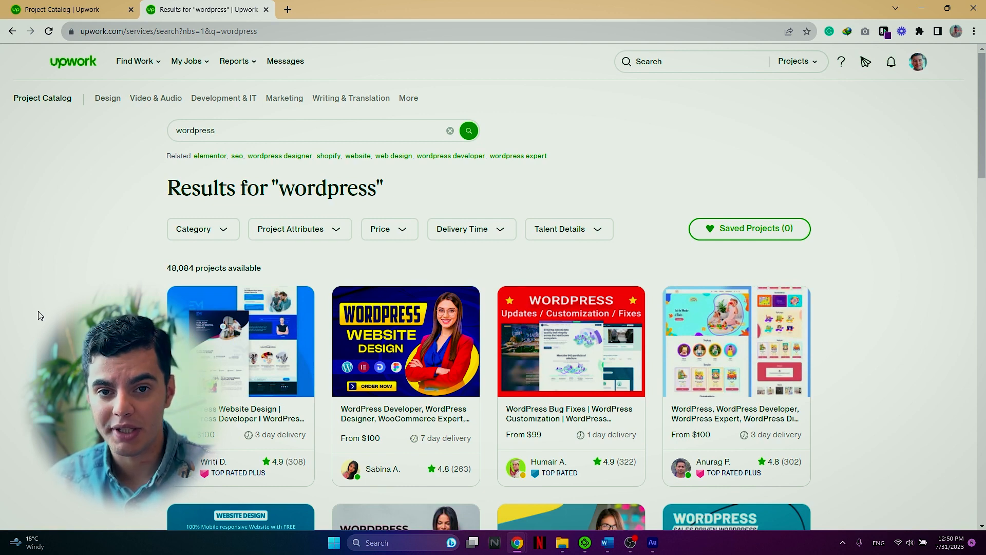
Step: Scroll down to more WordPress listings priced from about $99–$100
scroll(down, 3)
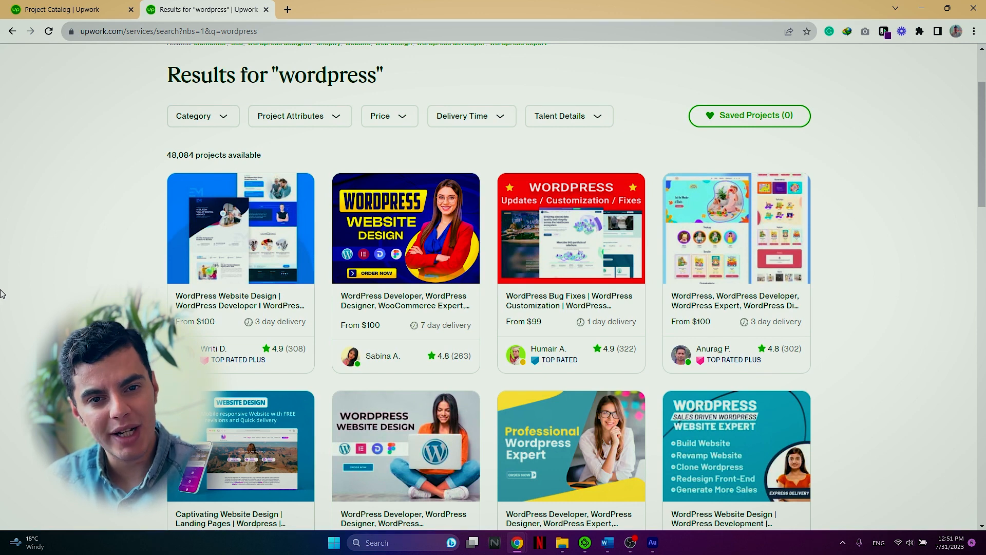
mouse_move(20, 293)
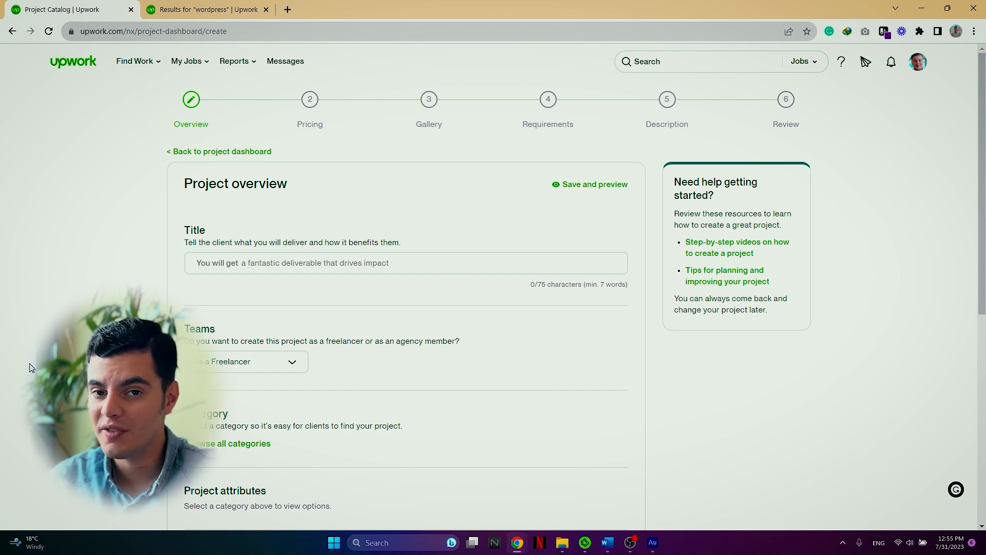
mouse_move(378, 299)
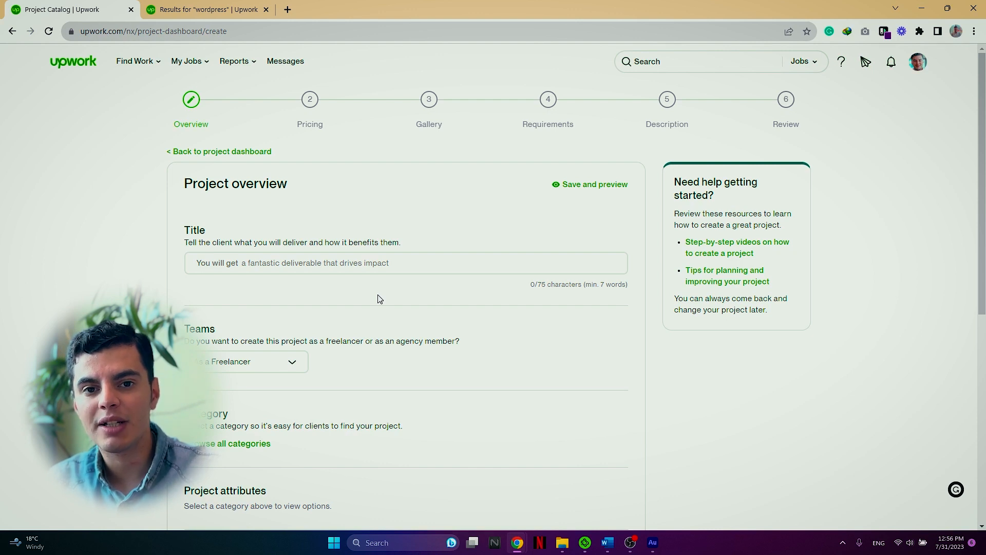
Step: Type 'A WordPress Website' and edit it to 'A Responsive, Mobile Friendly and High Converting WordPress Website'
text(A WordPress Website)
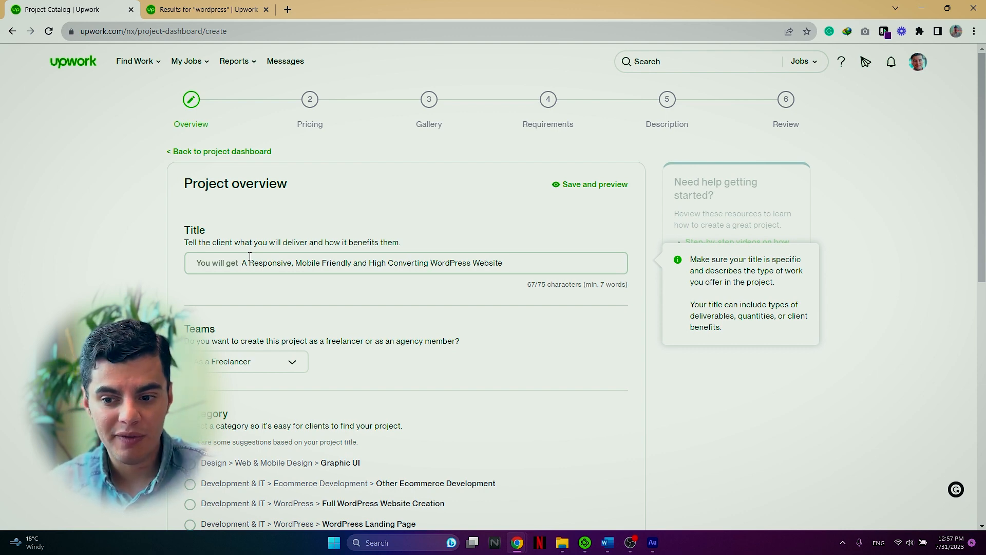
double_click(270, 263)
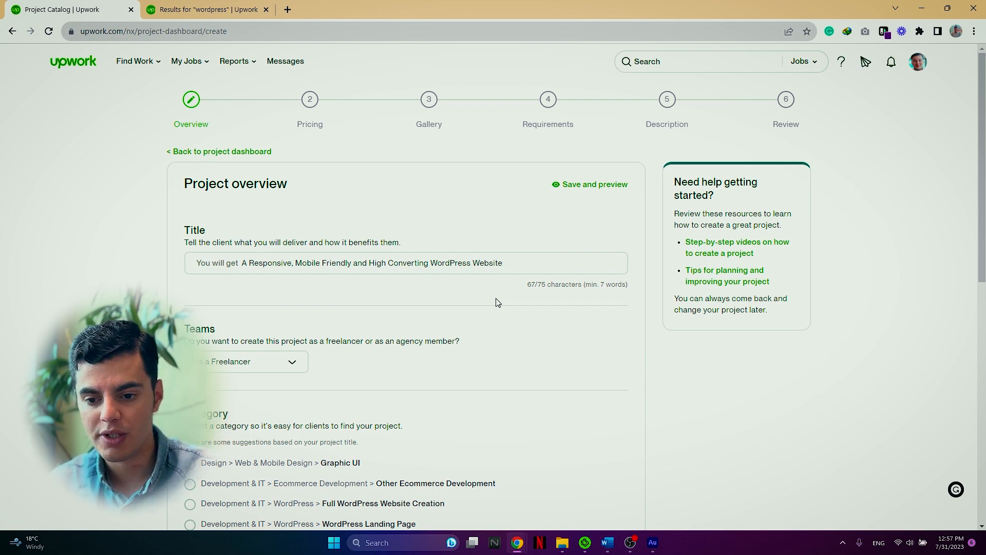
scroll(down, 3)
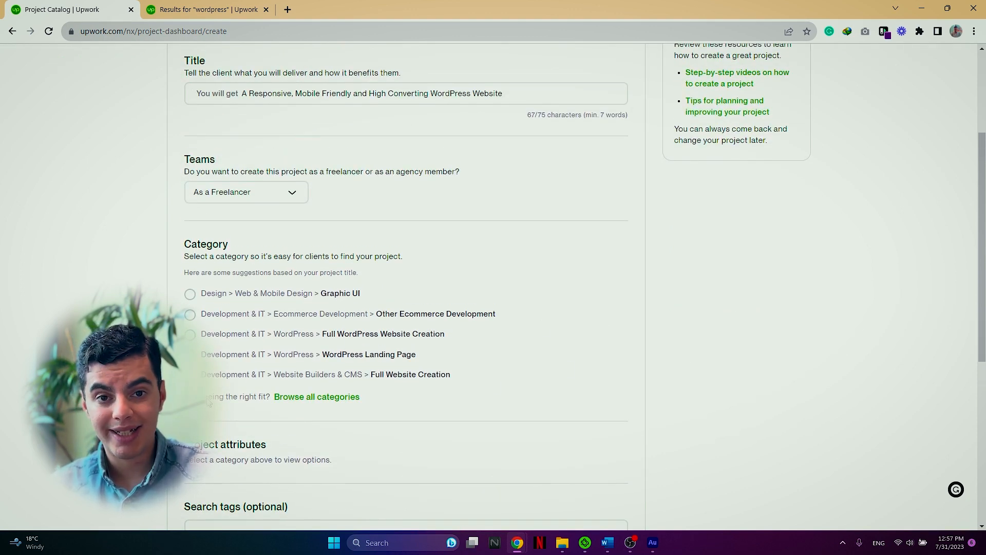
Step: Browse all categories and choose Development & IT as the main category
click(208, 9)
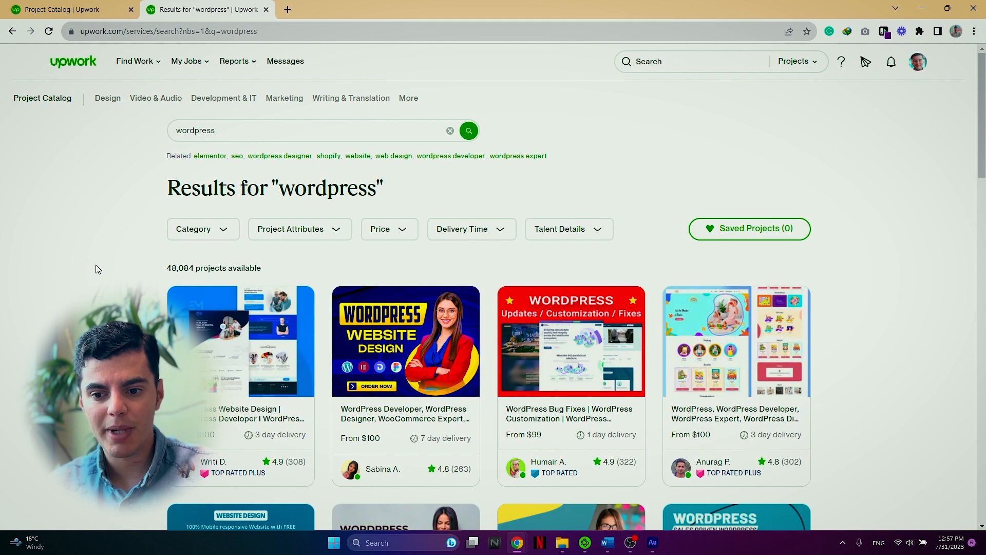
click(155, 98)
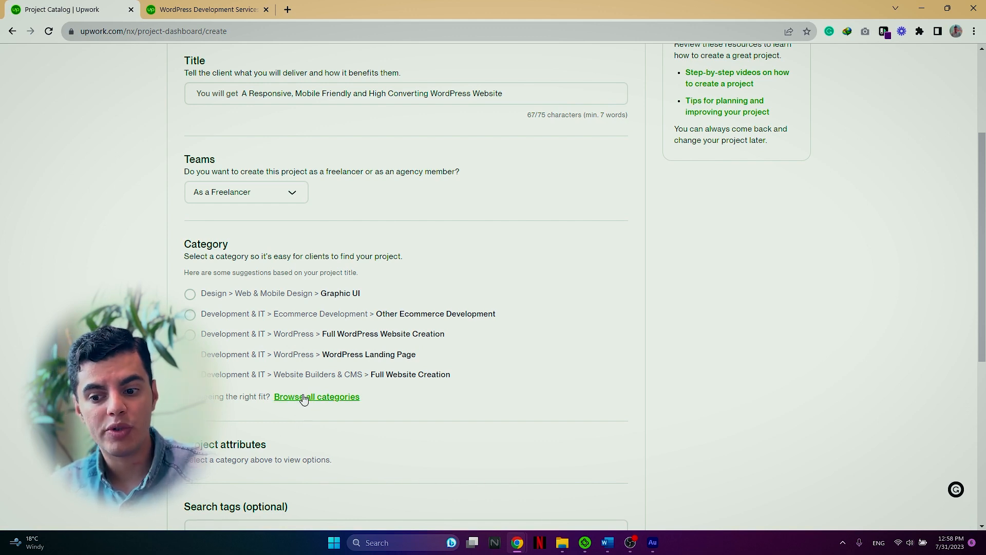
click(317, 396)
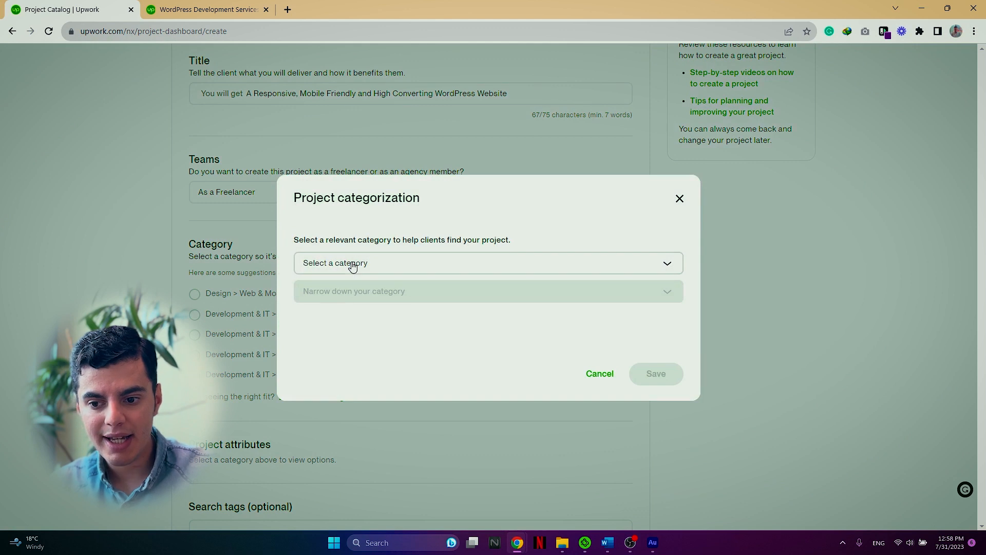
click(488, 263)
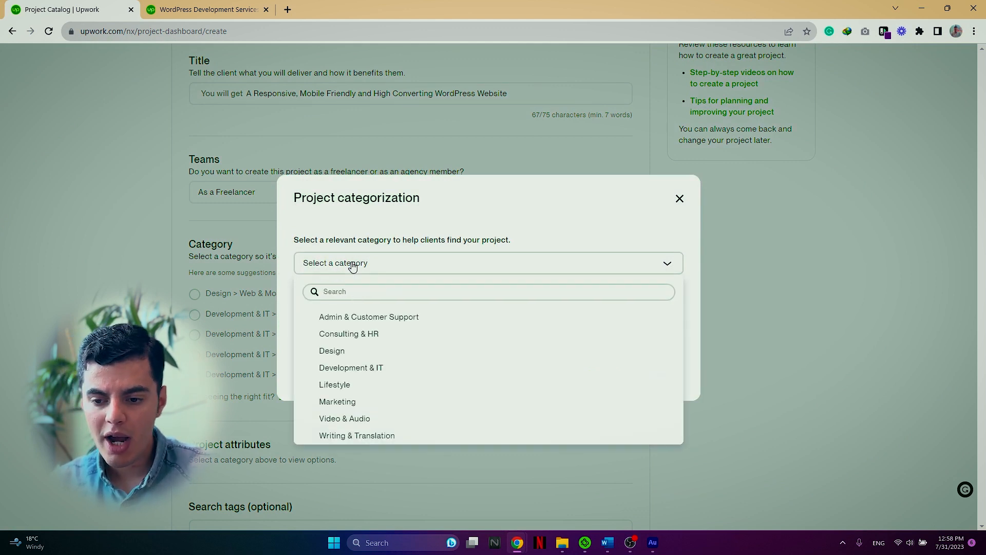
click(351, 368)
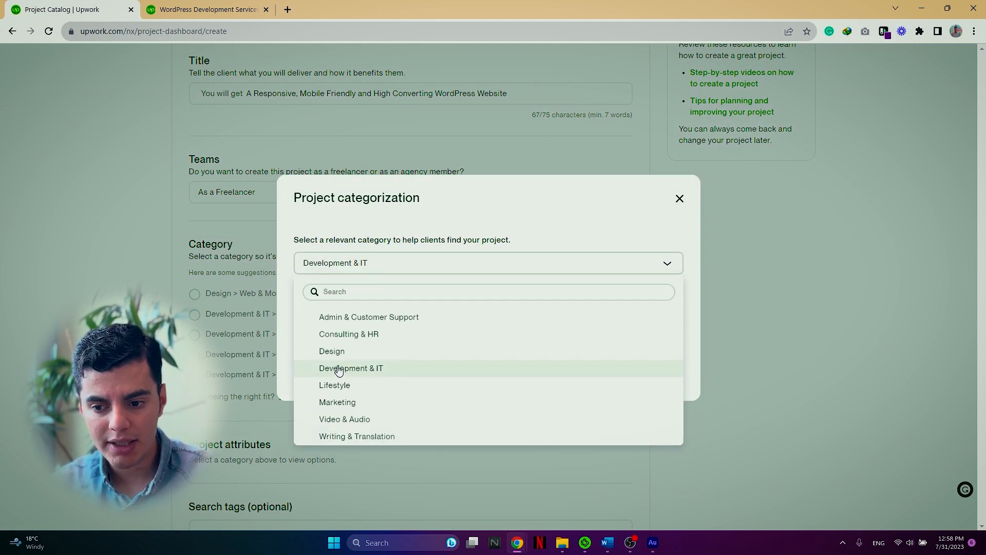
Step: Narrow the category to WordPress > Full WordPress Website Creation and save it
click(351, 368)
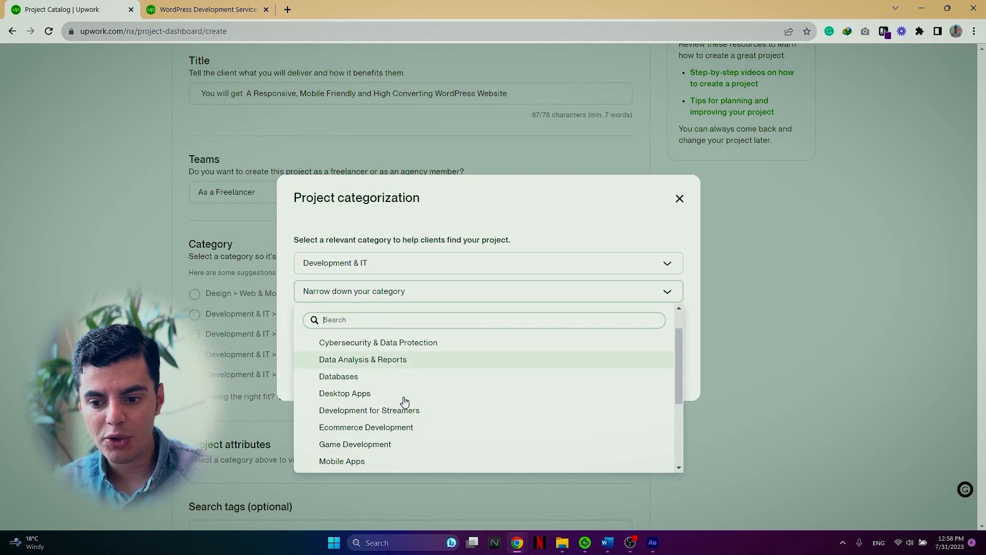
scroll(down, 3)
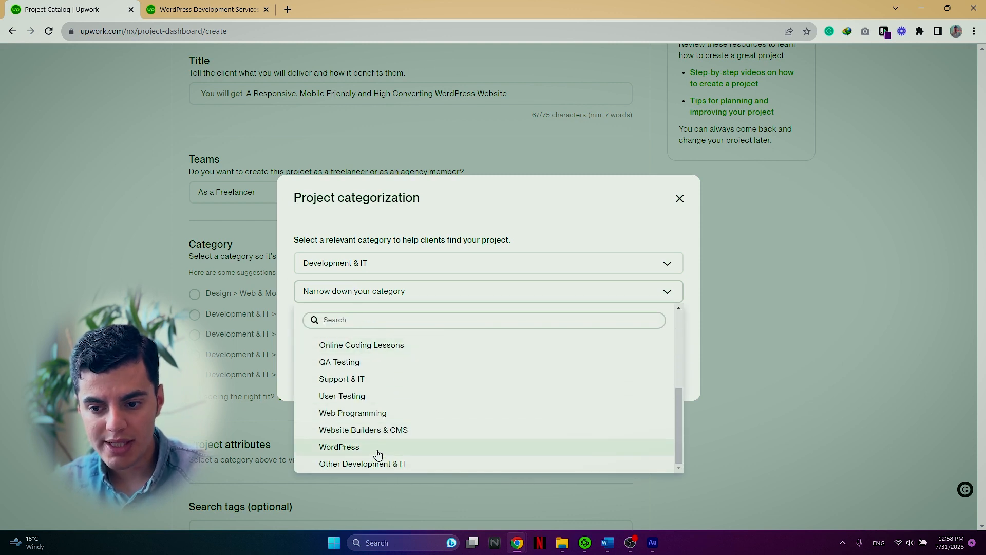
click(340, 447)
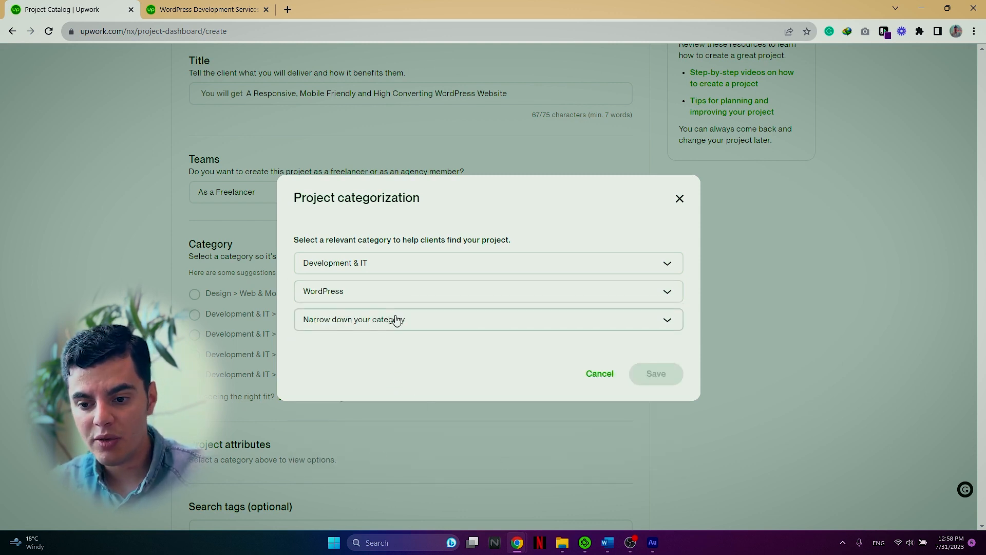
click(488, 319)
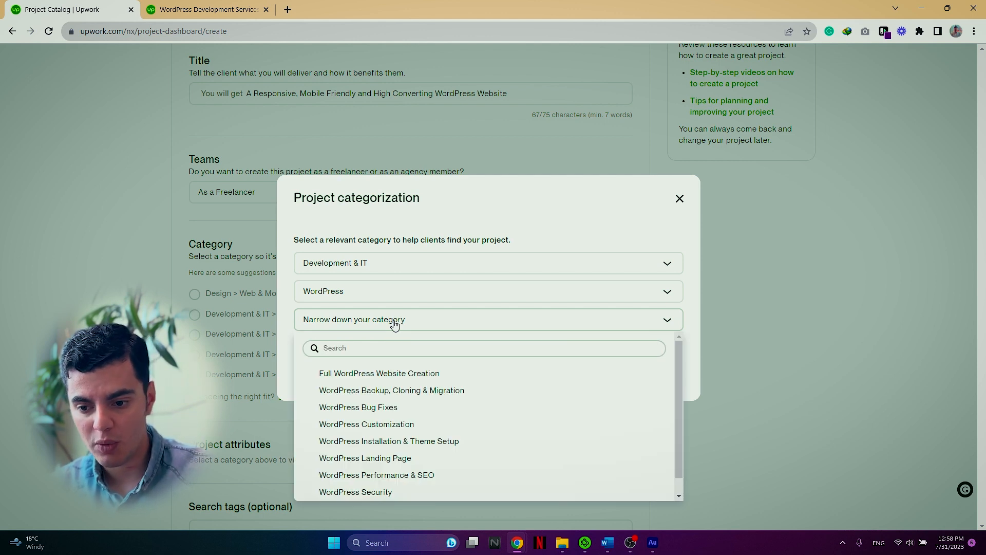
mouse_move(334, 377)
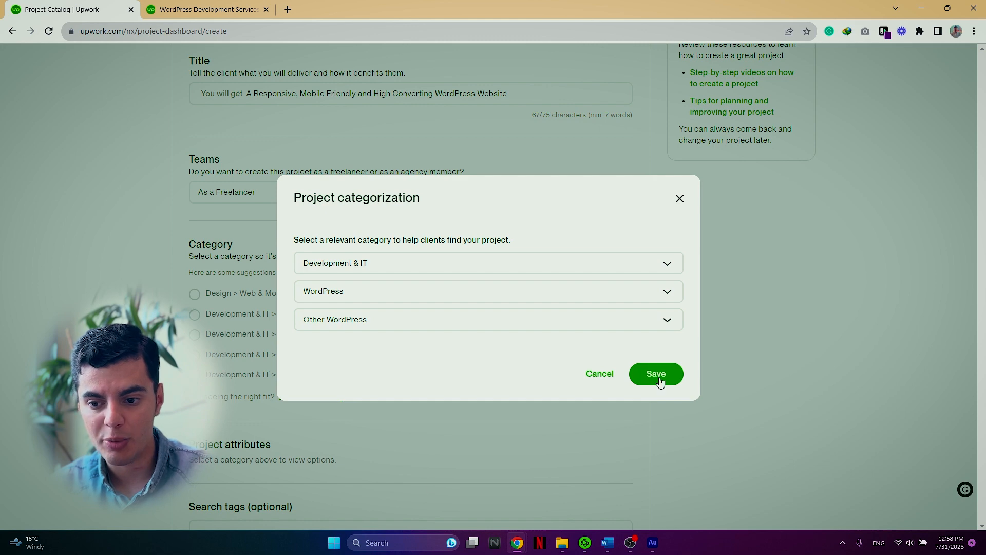
click(655, 373)
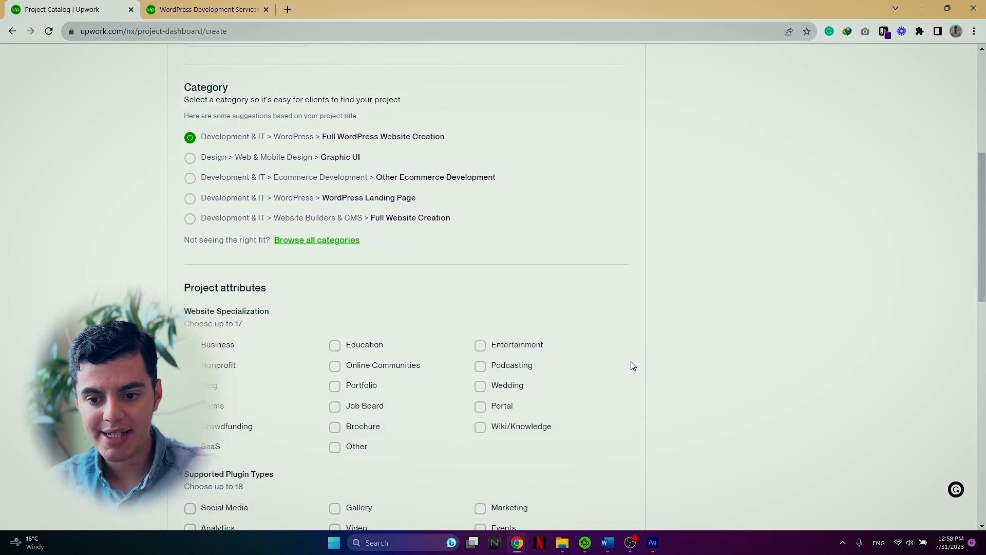
Step: Mark Business and Forum as website specializations under Project attributes
scroll(down, 3)
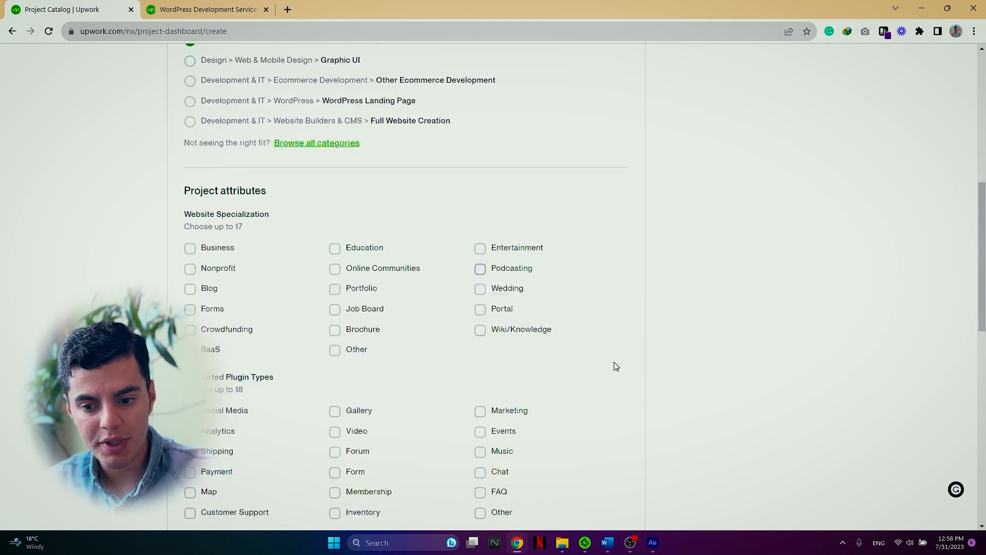
scroll(down, 3)
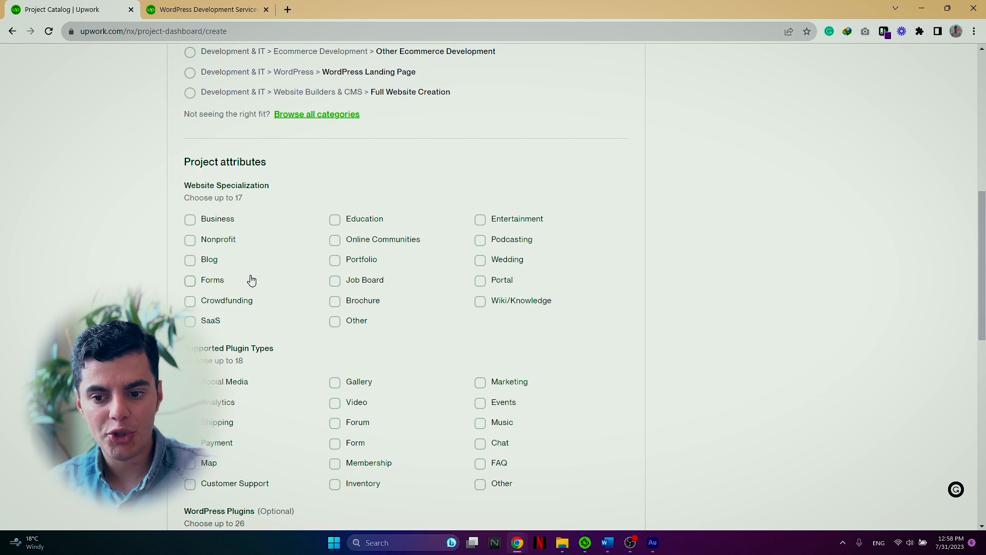
mouse_move(255, 267)
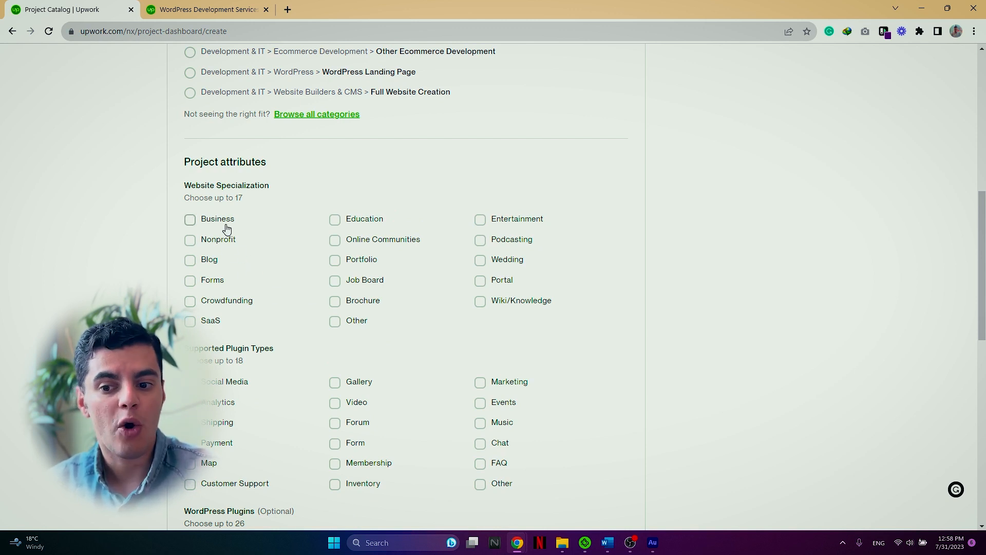
click(190, 219)
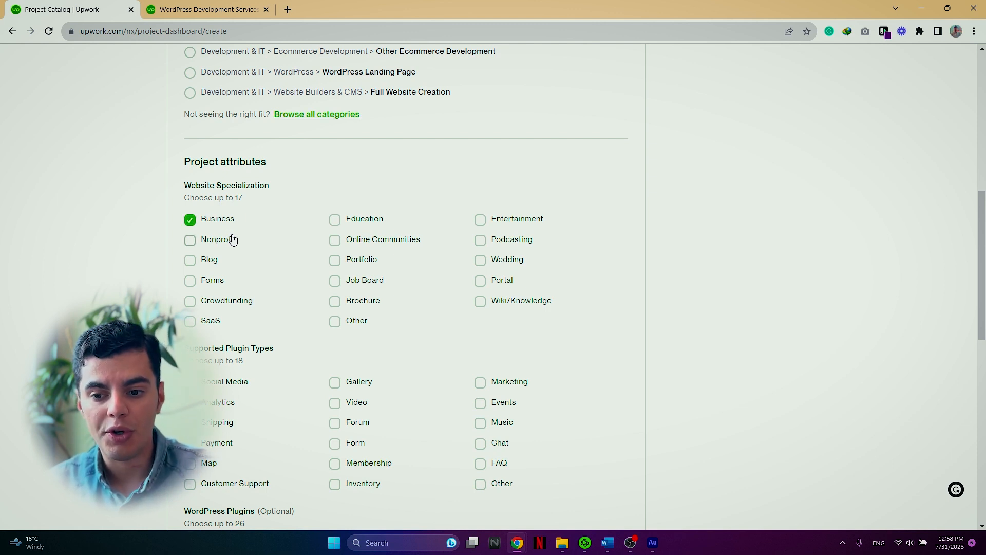
click(190, 280)
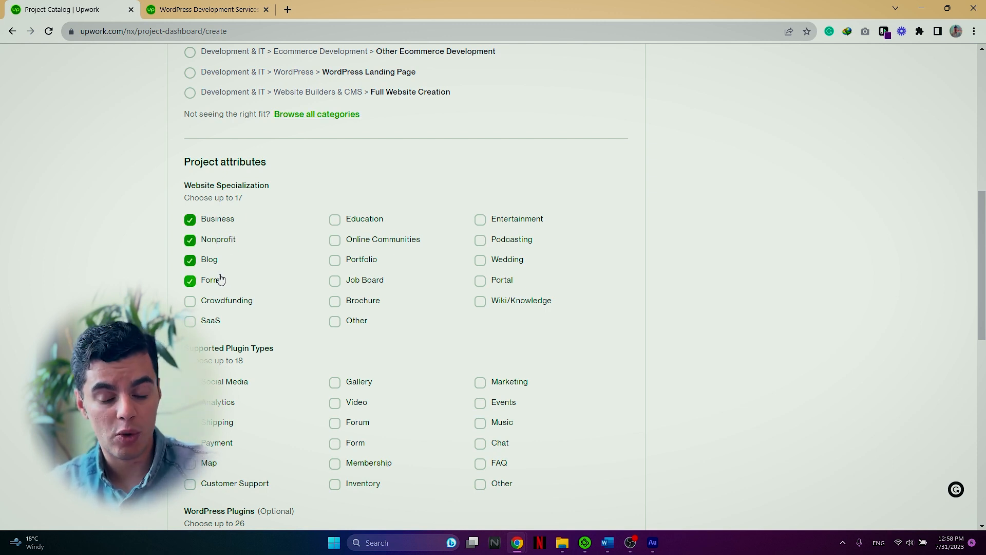
scroll(down, 3)
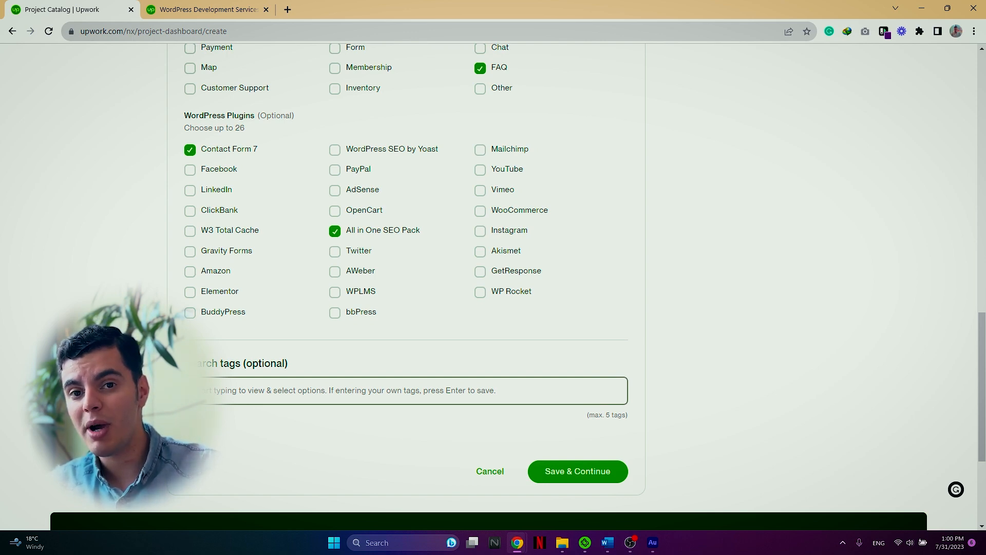
Step: Enter 'wordpress' in the marketplace search on the WordPress services page
click(207, 9)
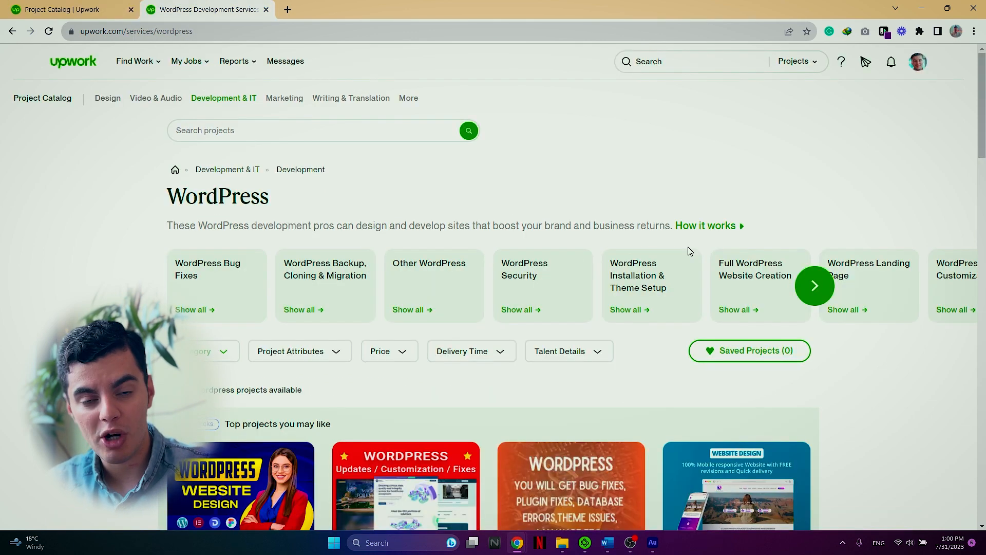
click(692, 61)
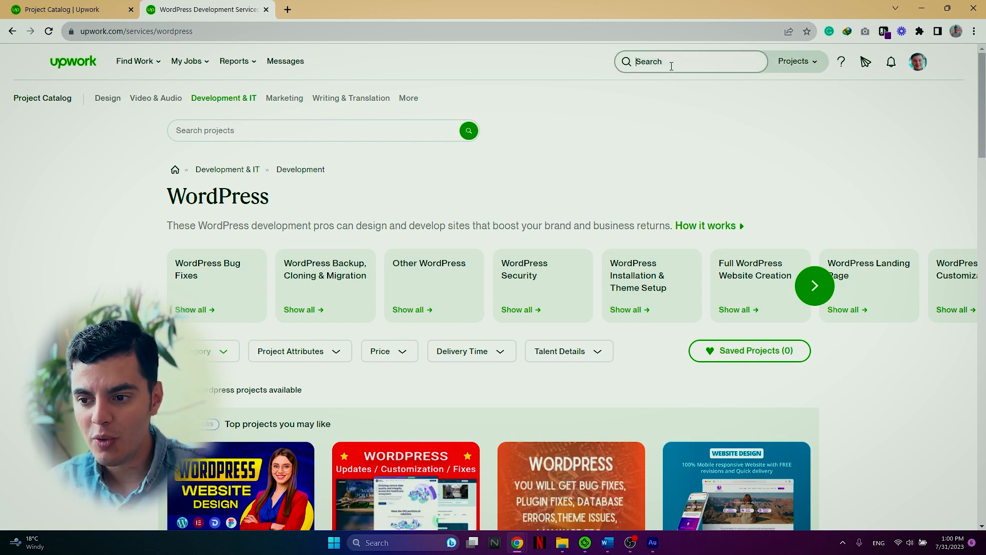
text(w)
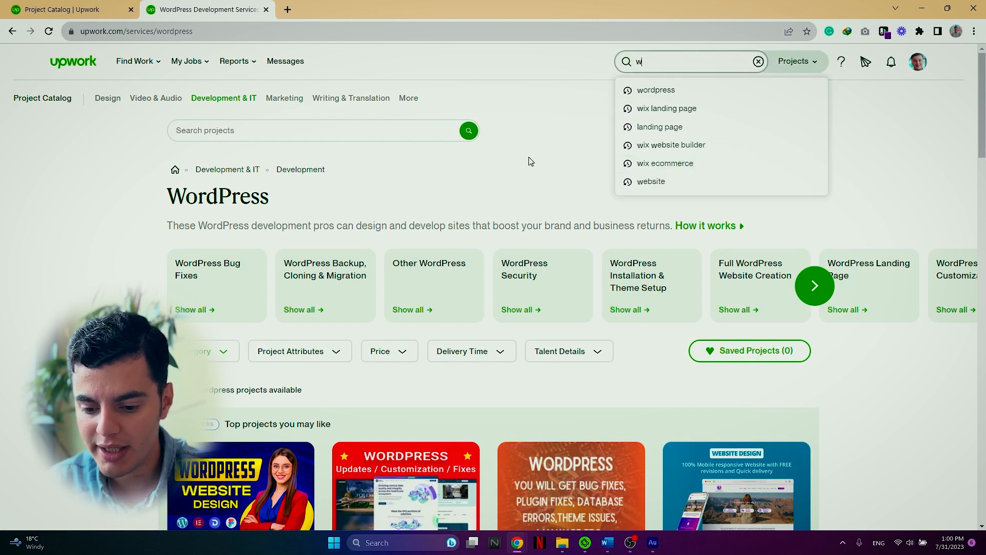
text(ordpress)
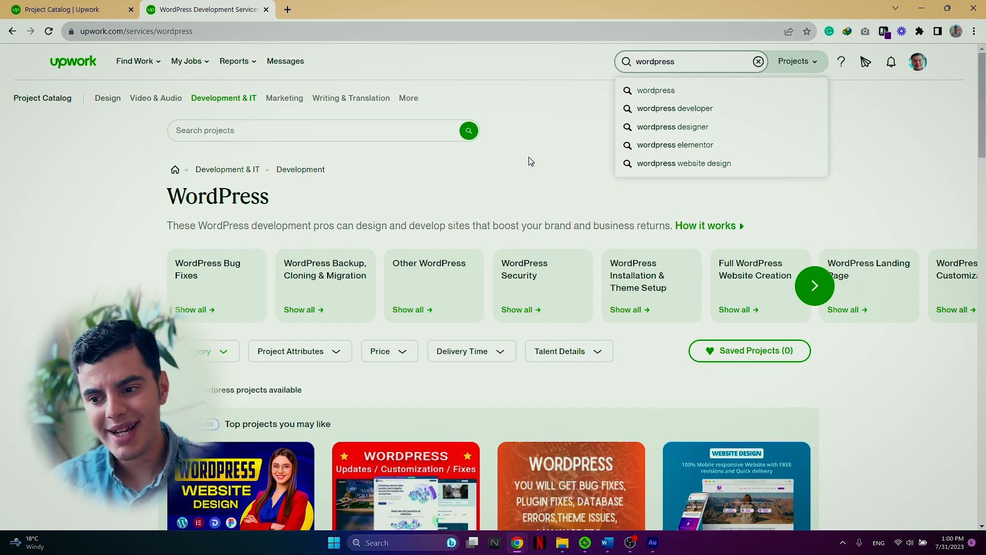
mouse_move(571, 154)
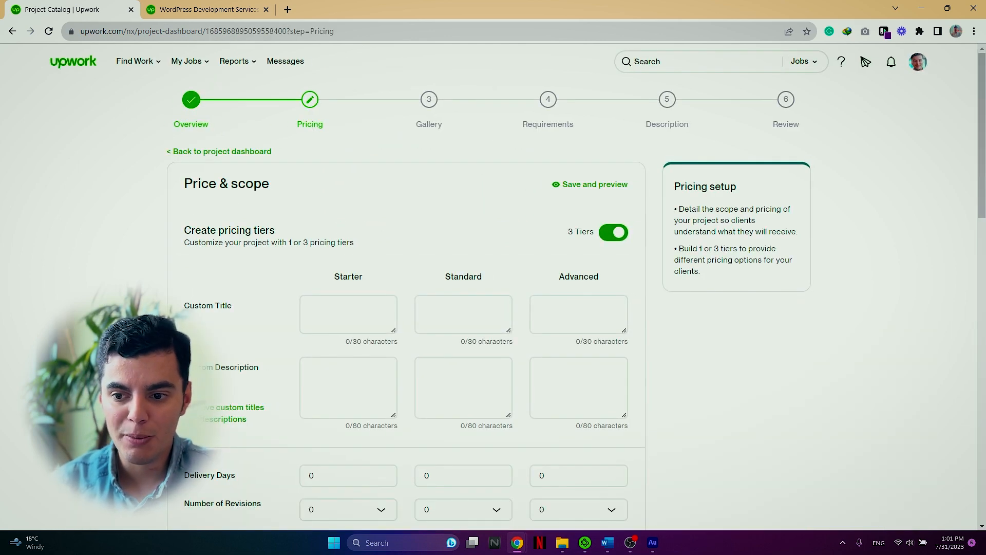
scroll(down, 3)
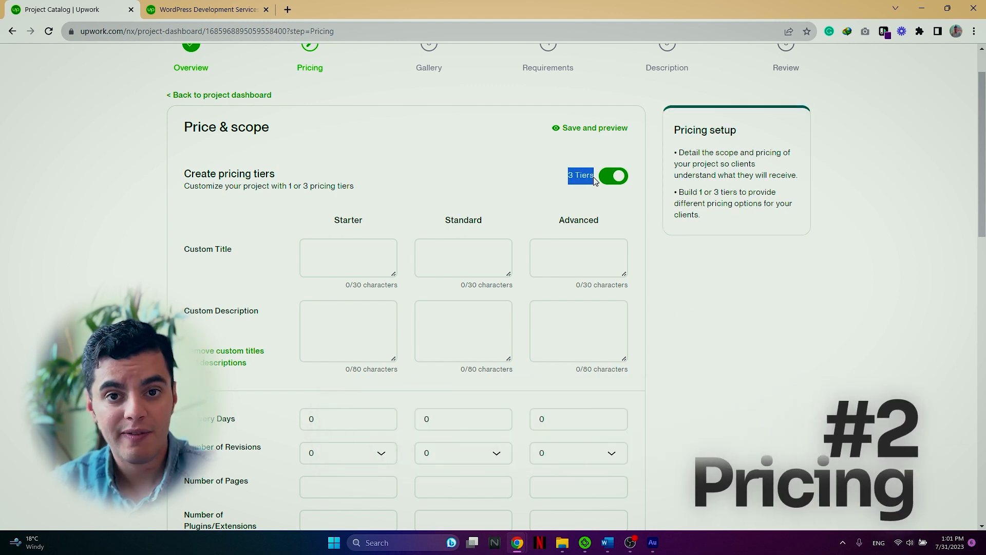
mouse_move(106, 230)
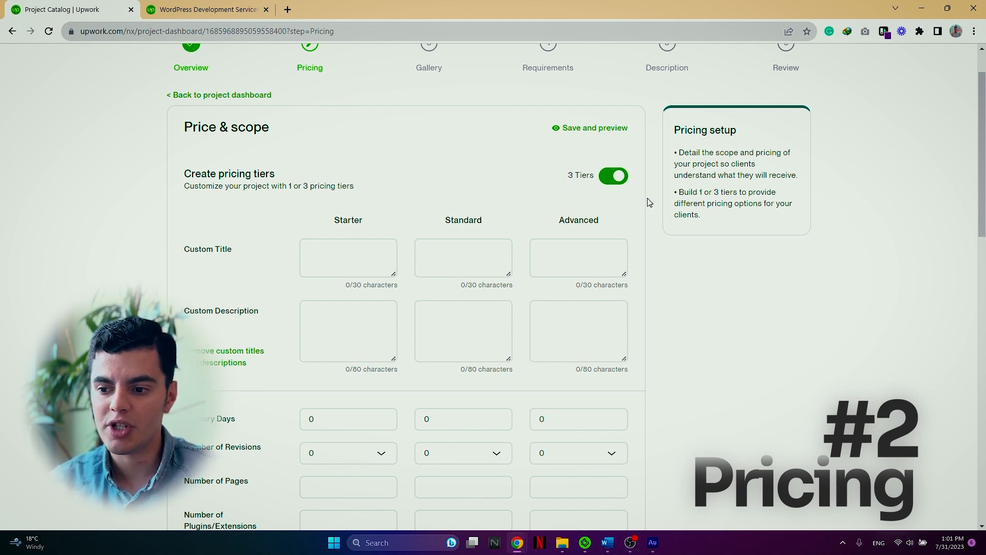
click(613, 176)
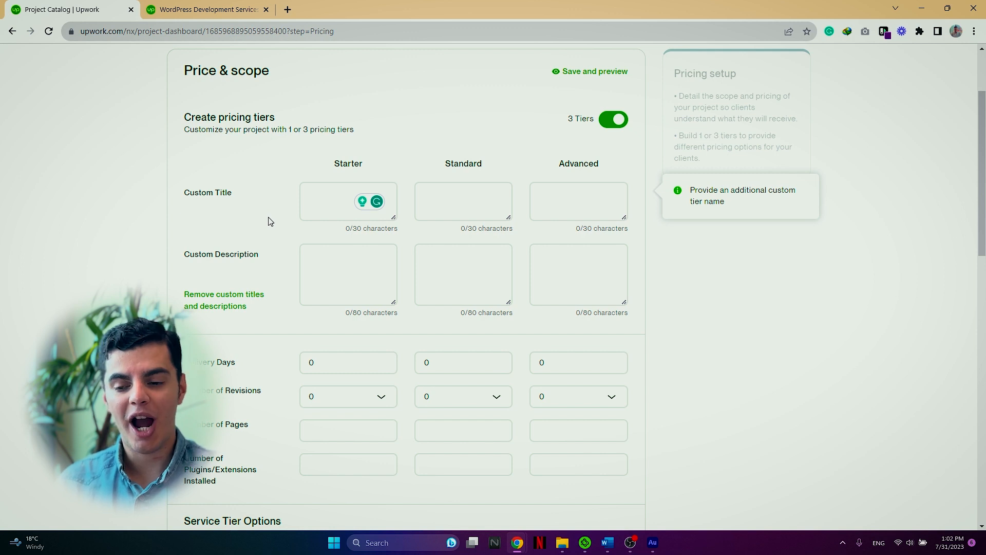
mouse_move(359, 237)
text(WordPress Landing Page)
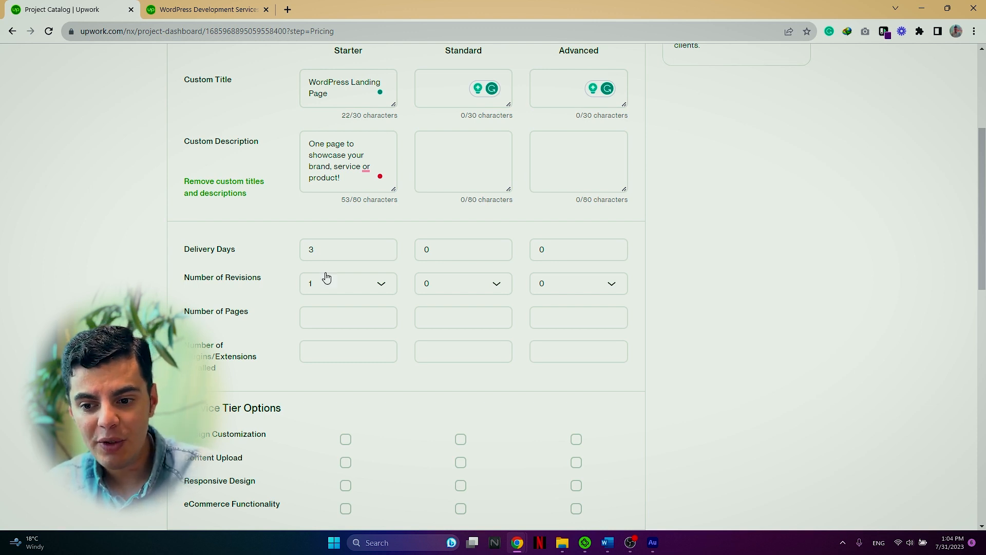
Step: Set the Starter tier's revisions to Unlimited after first picking 9
click(348, 283)
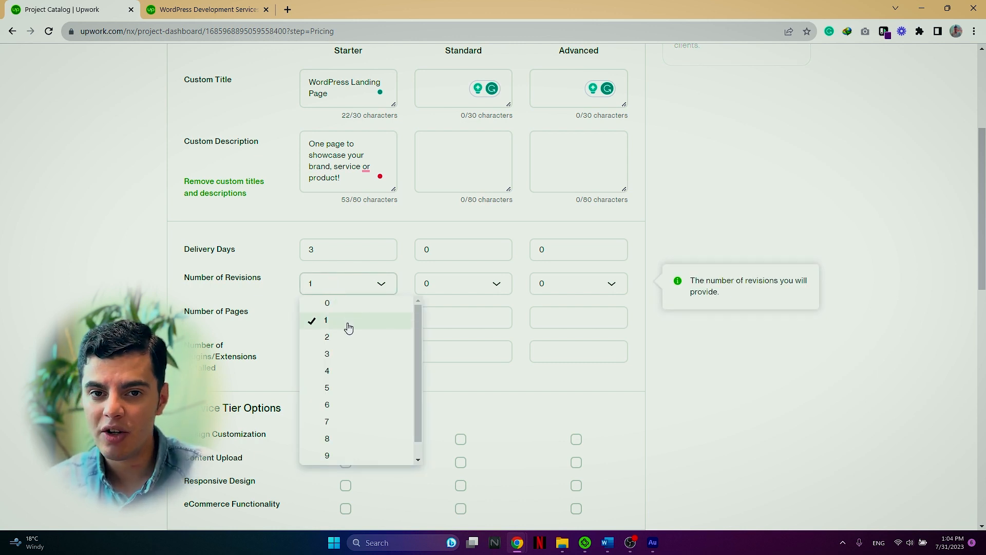
mouse_move(342, 324)
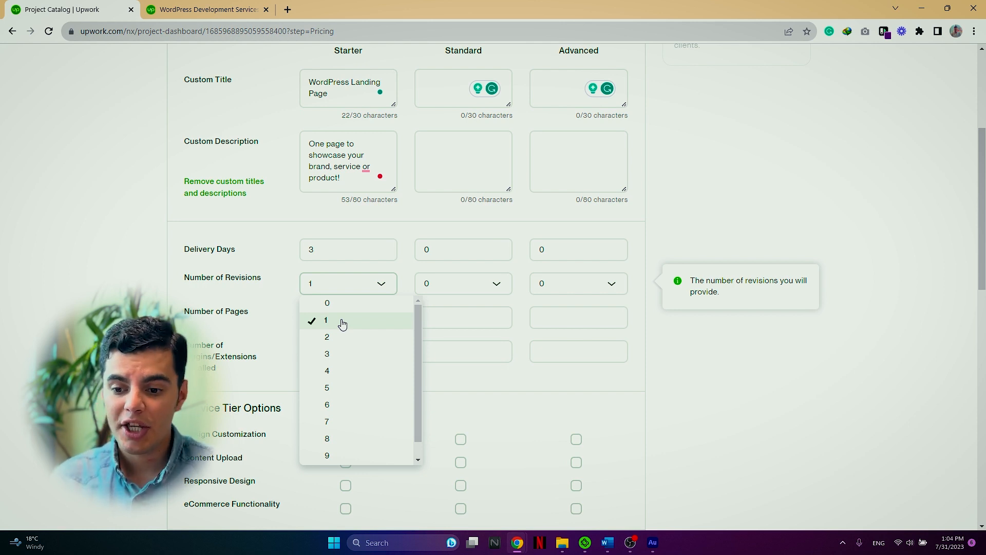
click(326, 454)
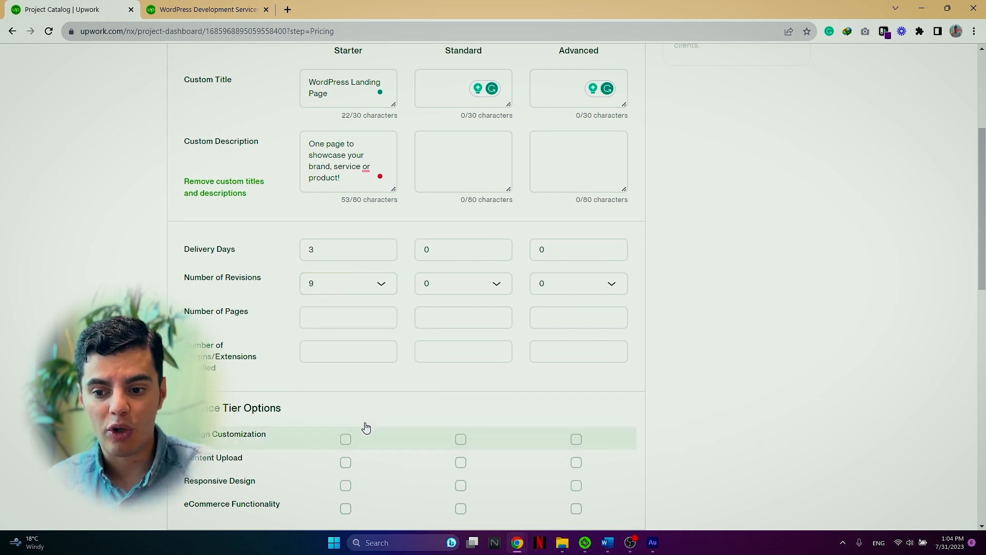
click(348, 283)
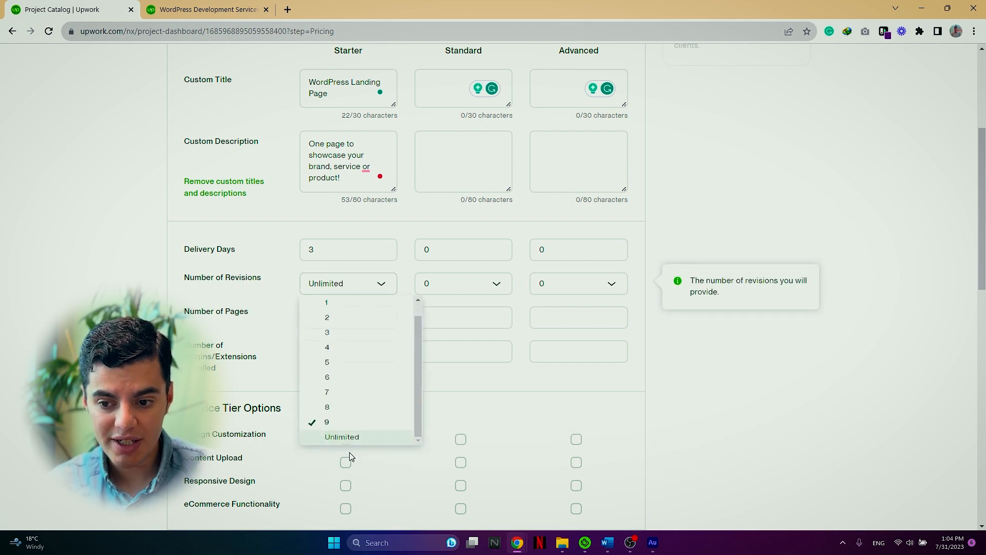
click(342, 437)
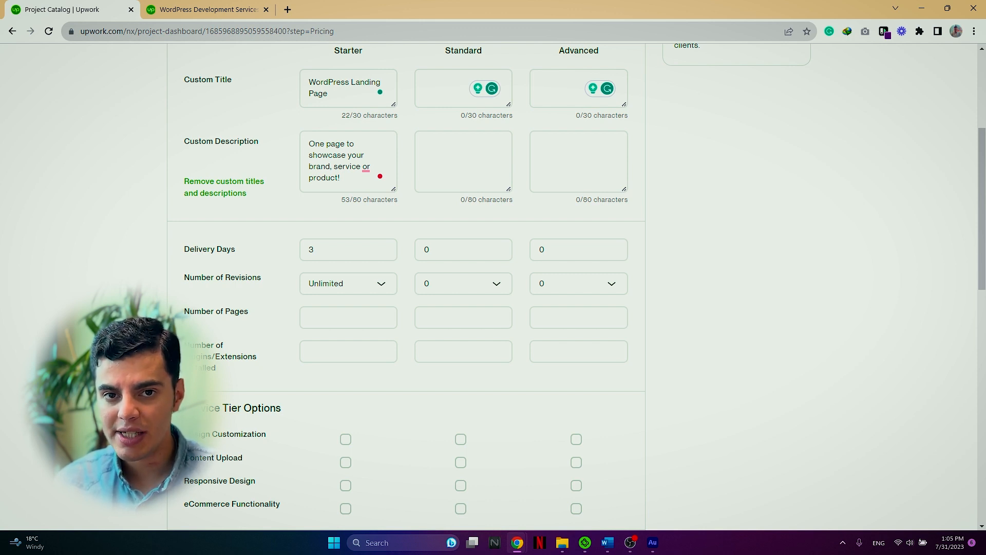
mouse_move(338, 277)
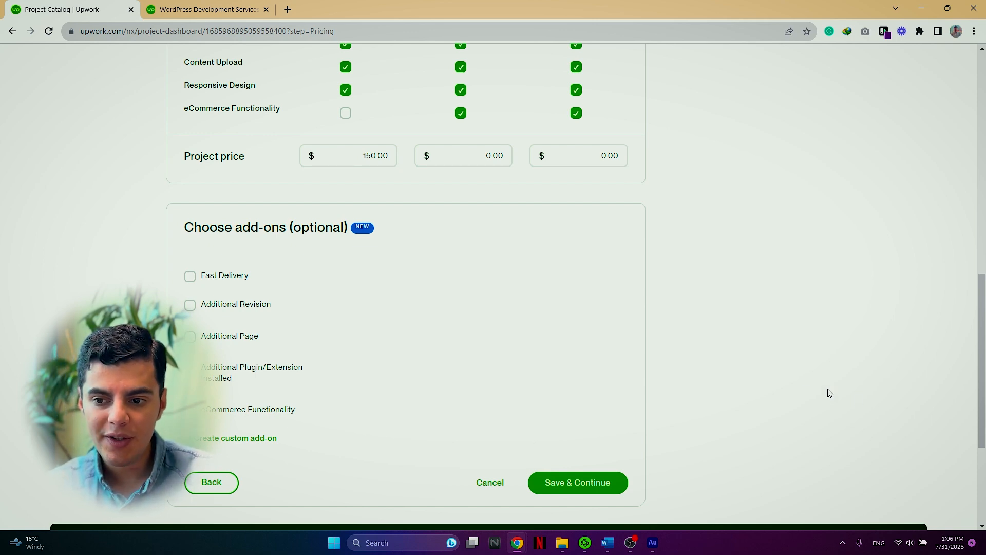
Step: Set the Fast Delivery add-on to 1 day for an extra $100.00
scroll(up, 3)
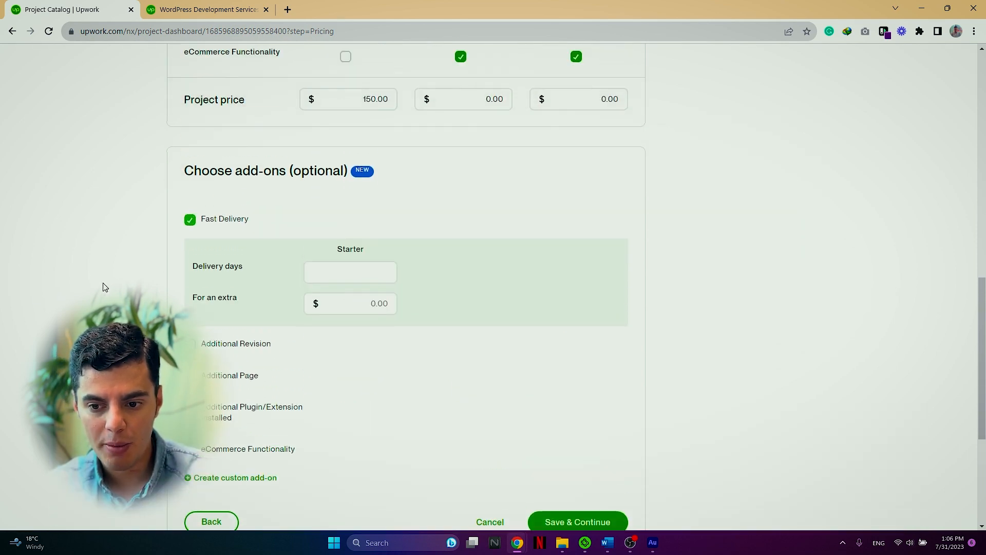
click(350, 272)
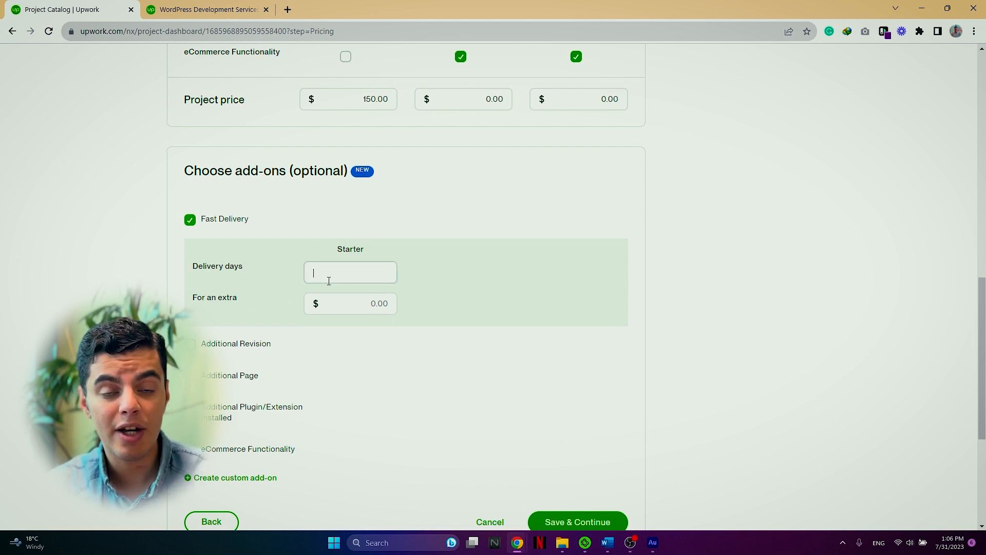
text(1)
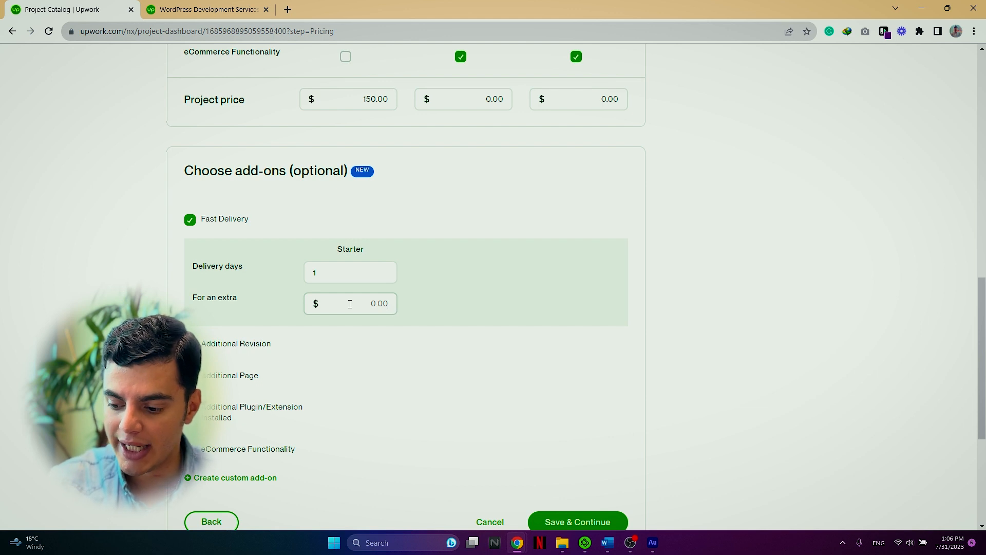
text(100.00)
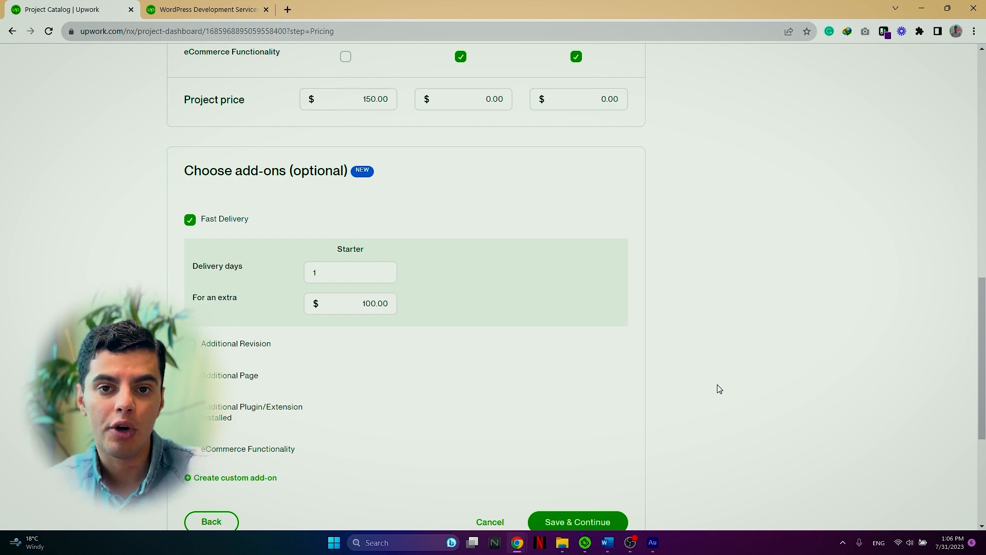
Step: Add an 'Advanced SEO' custom add-on for $100 extra and save the pricing
scroll(down, 3)
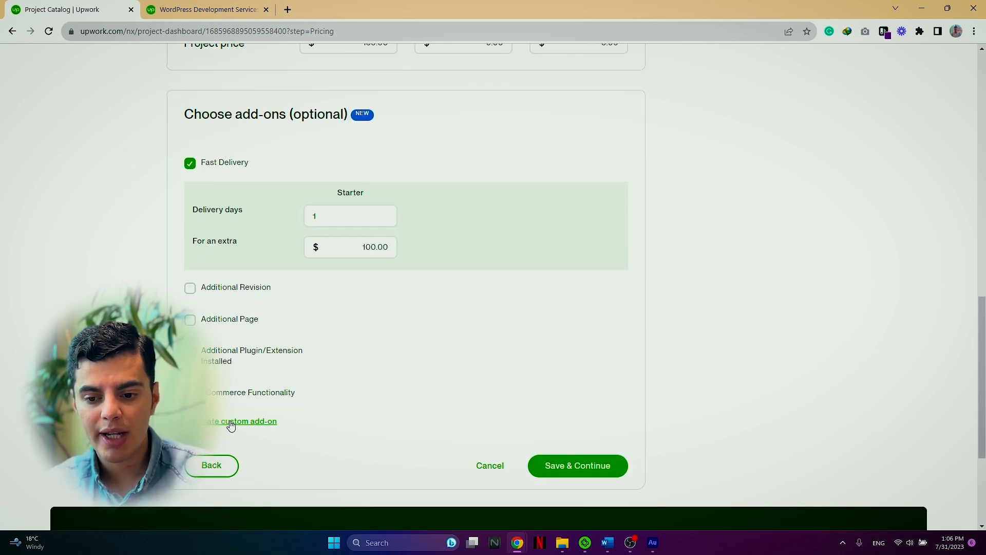
click(240, 421)
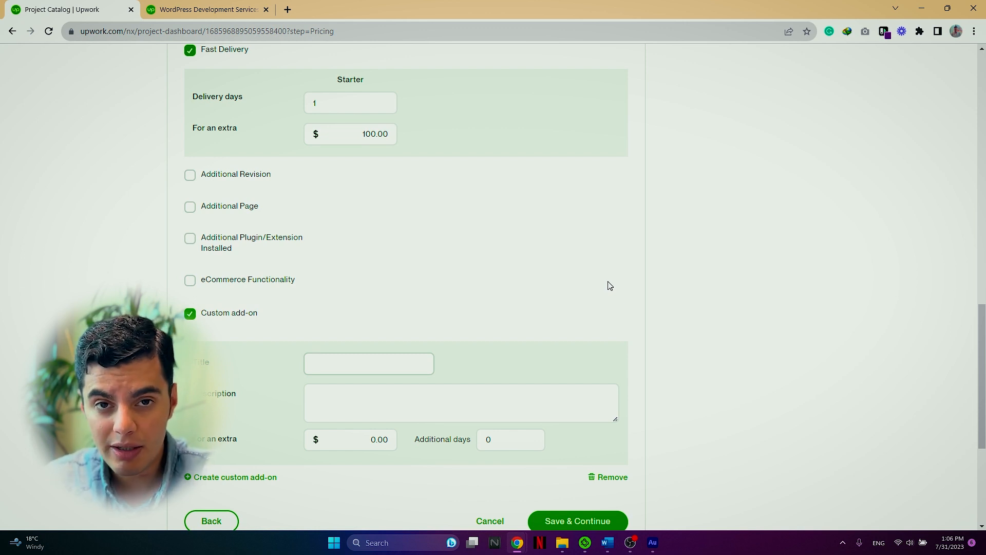
text(Advanced)
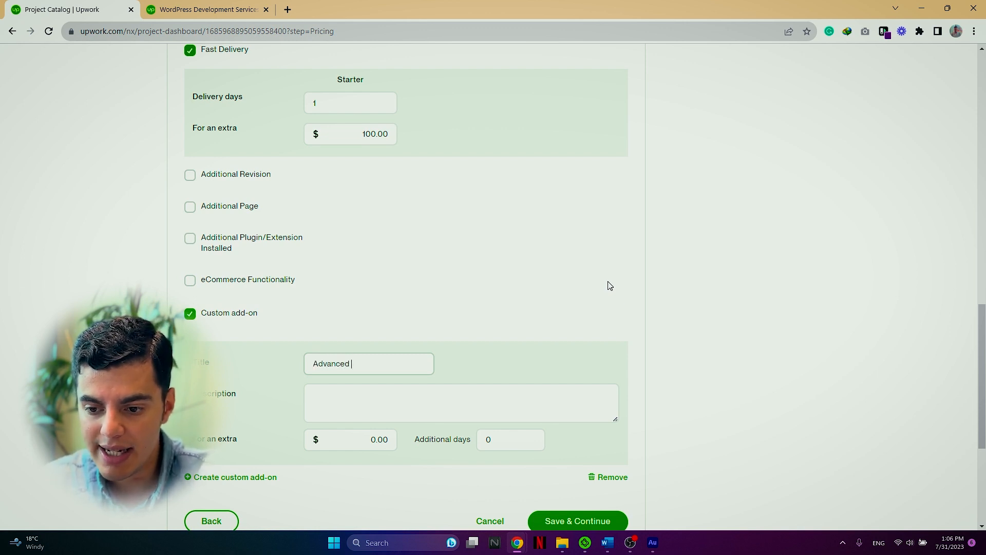
text(SEO)
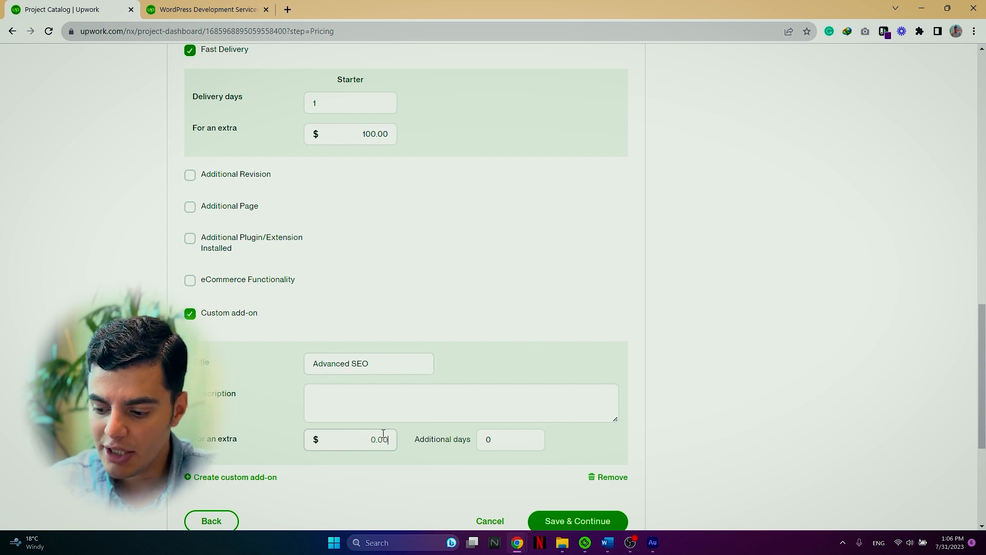
text(100)
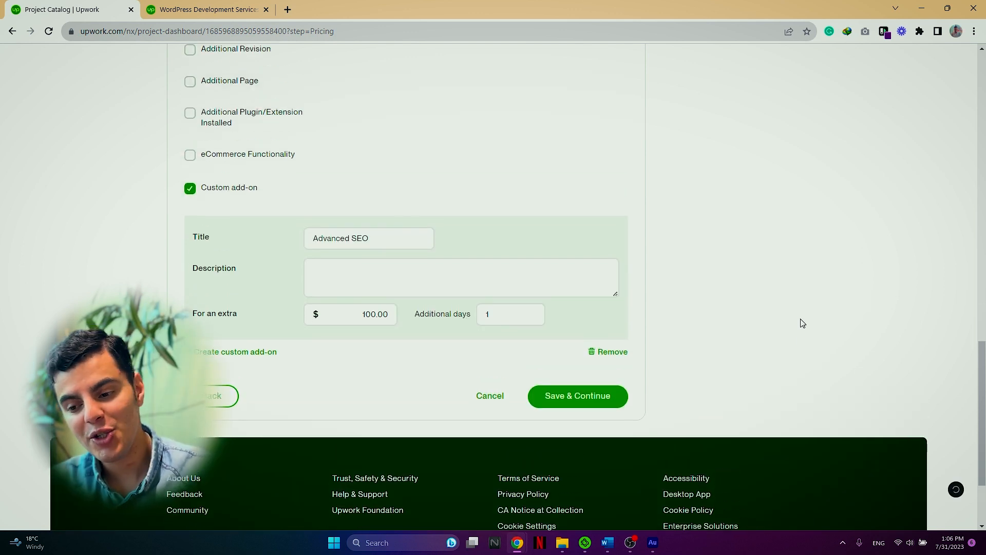
click(577, 396)
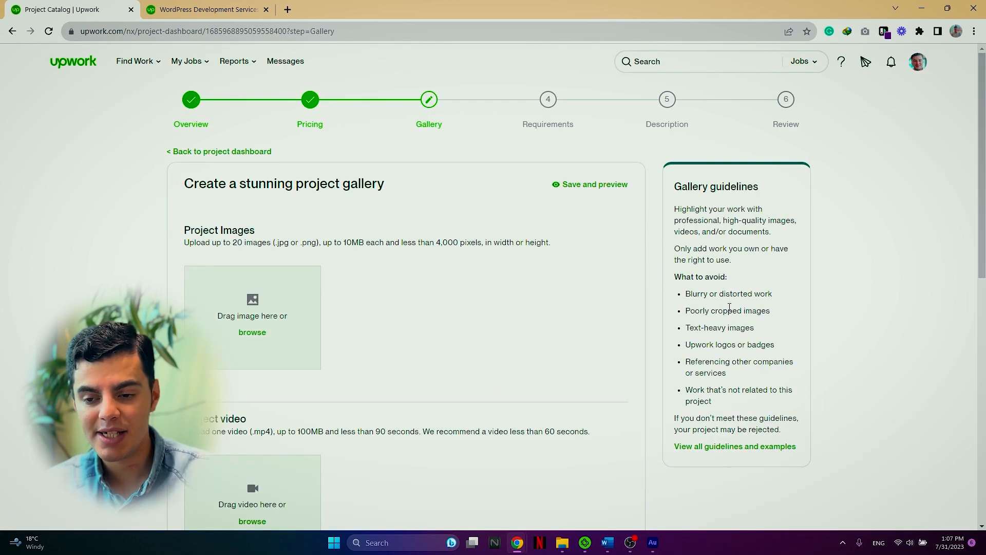
Step: Scroll the empty Gallery page and return to the WordPress services listings
scroll(down, 3)
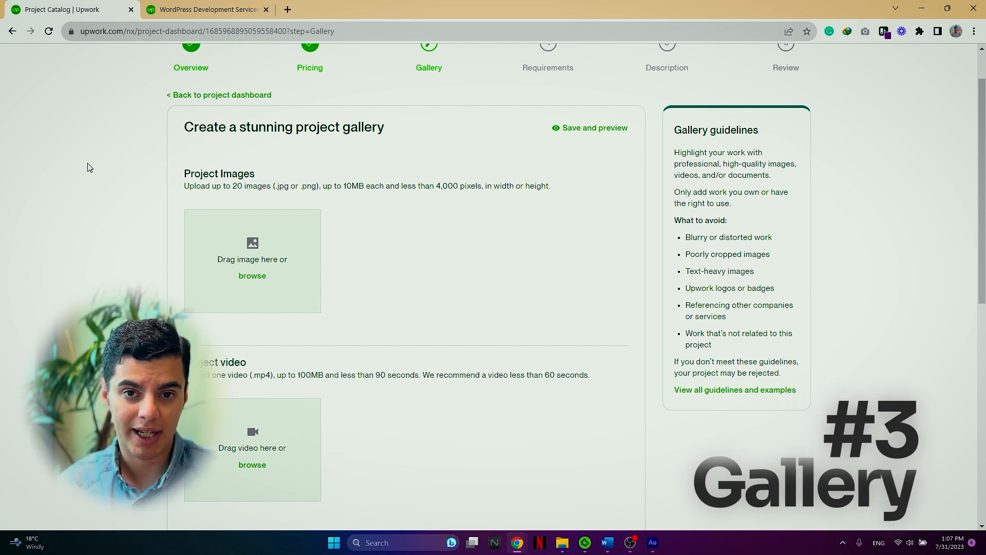
click(208, 9)
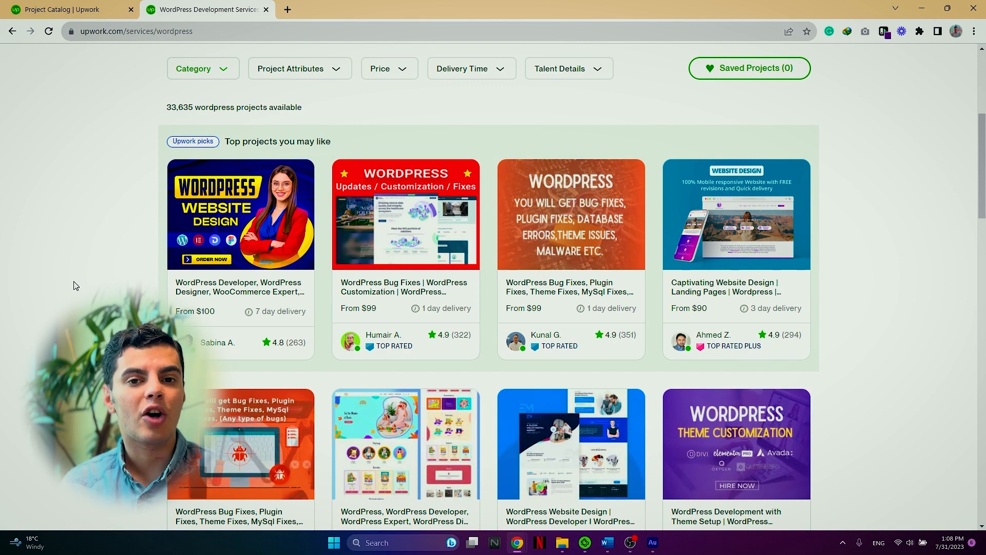
scroll(down, 3)
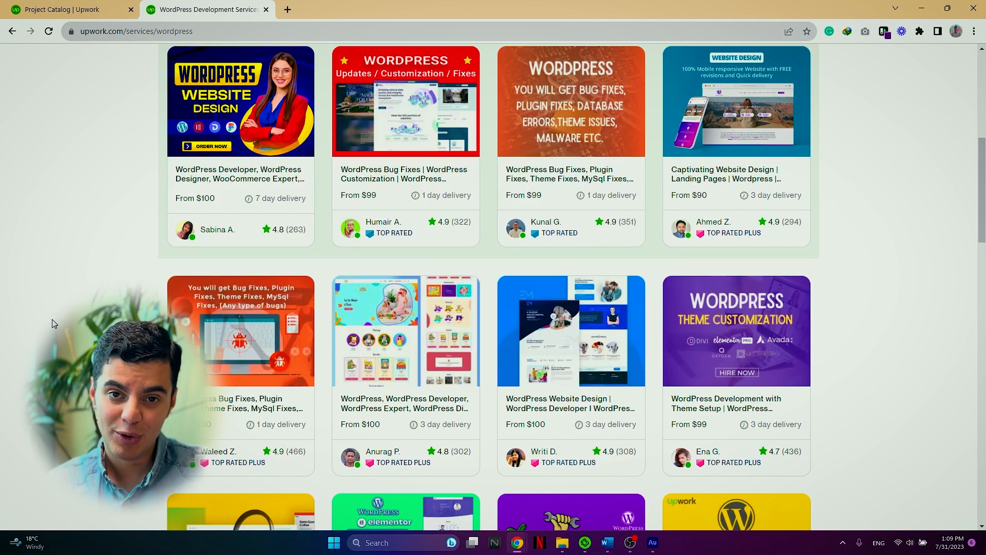
Step: Back on the Project Catalog draft, keep the landing page image as cover and continue to Requirements
click(69, 10)
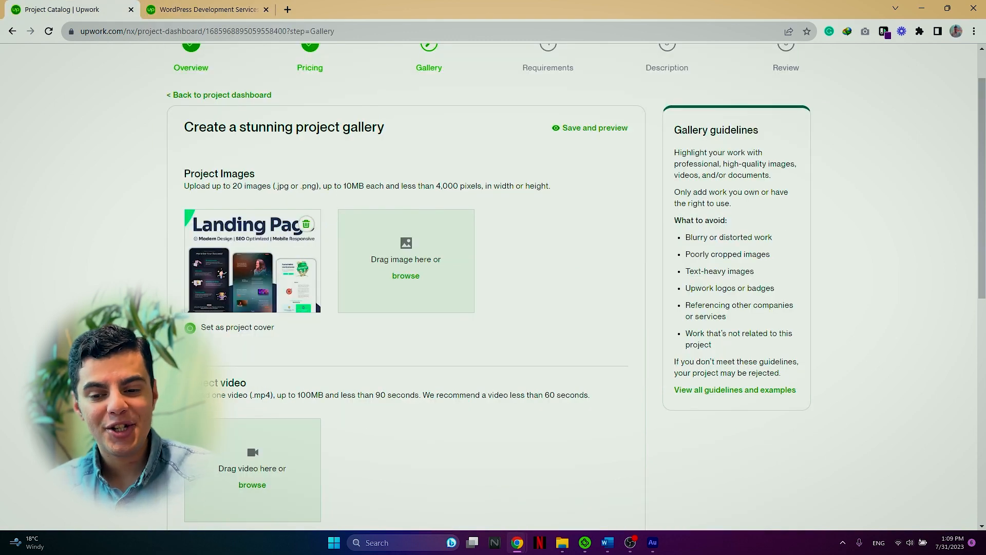
scroll(down, 3)
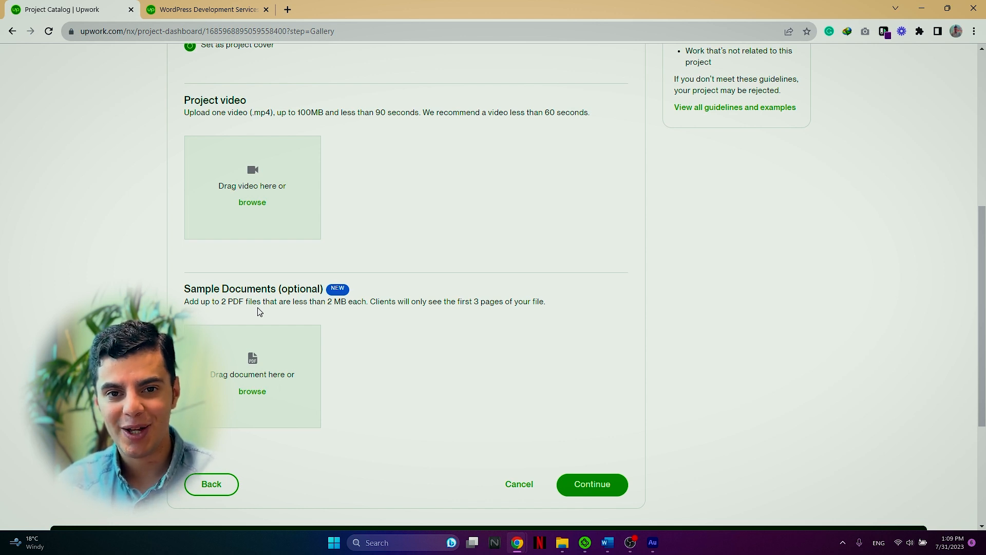
mouse_move(655, 387)
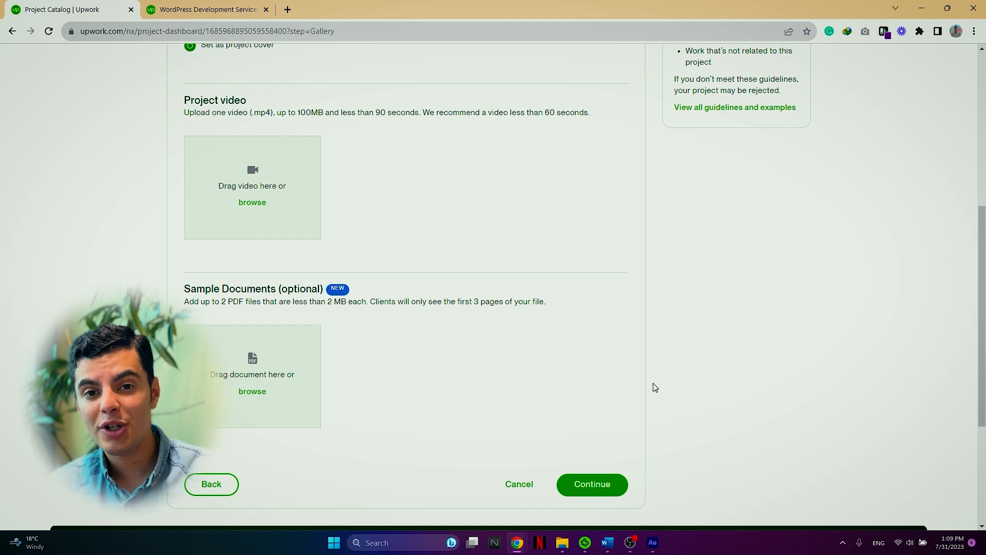
click(591, 484)
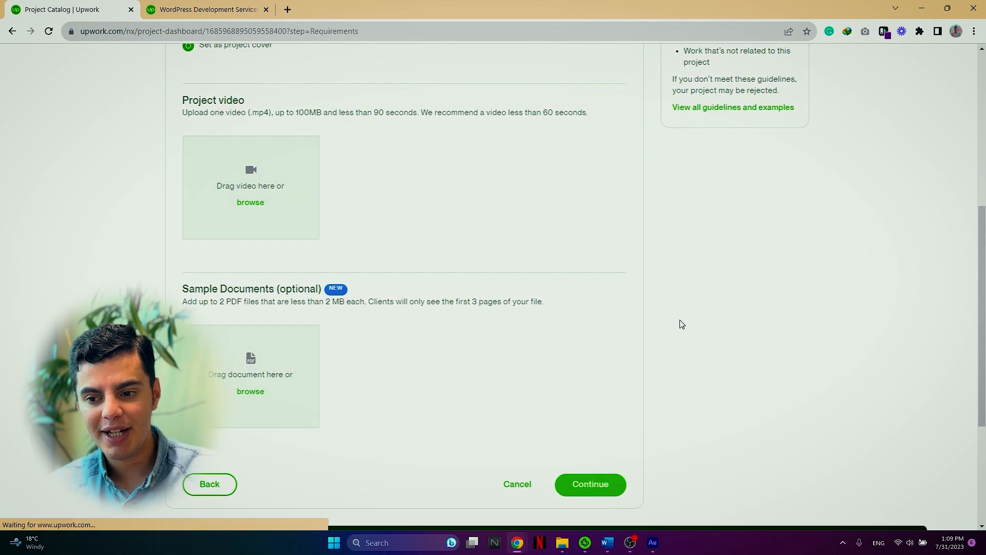
Step: Add a requirement asking clients for links to inspiration websites and save & continue
click(589, 484)
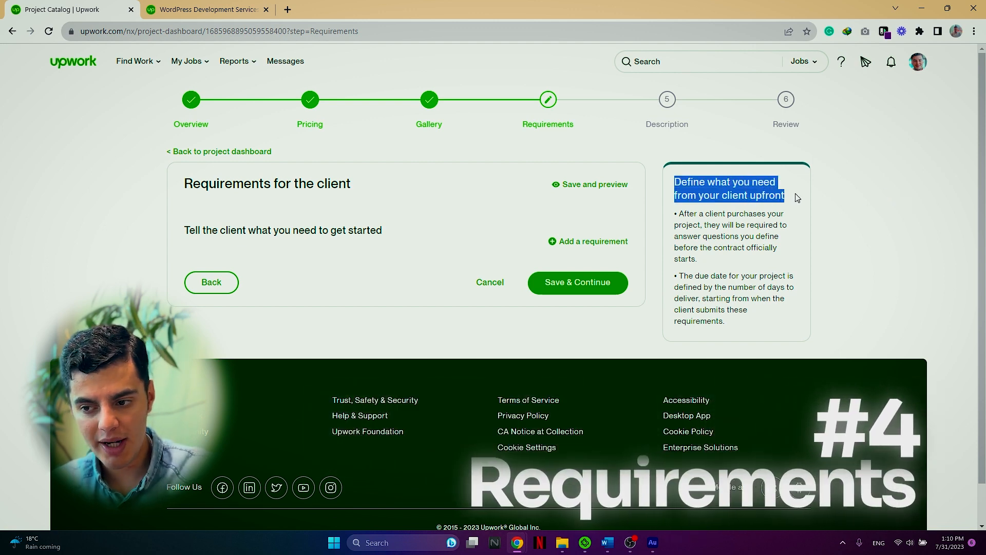
click(844, 220)
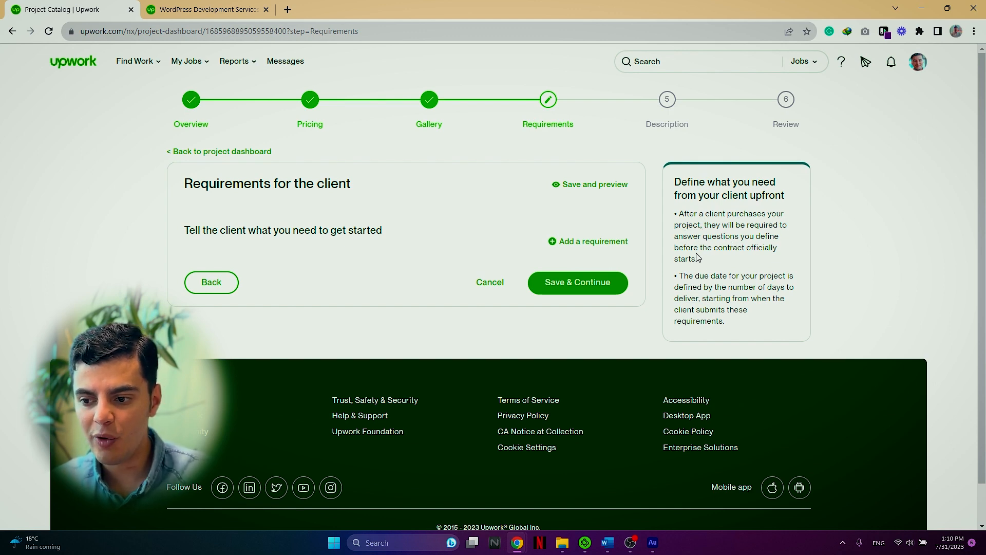
mouse_move(746, 264)
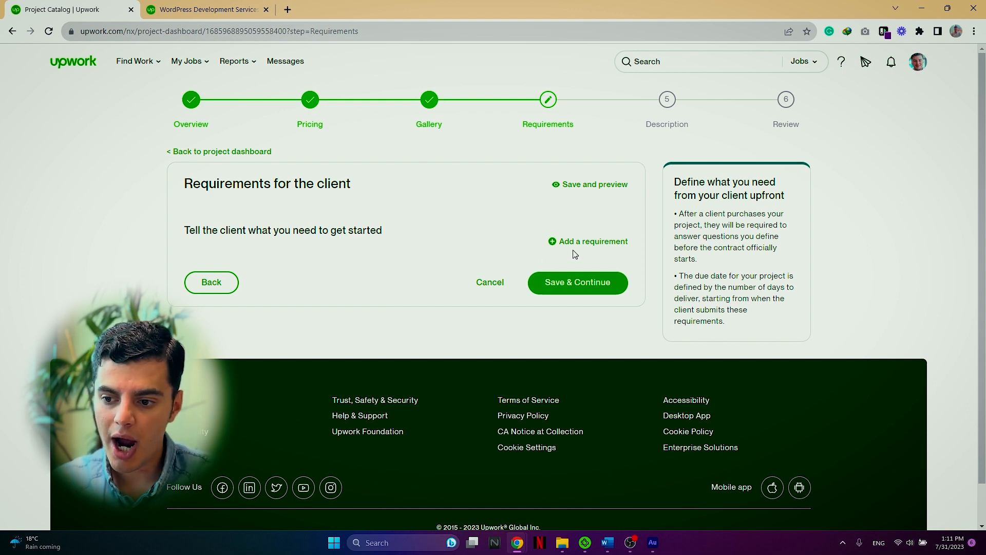
click(588, 241)
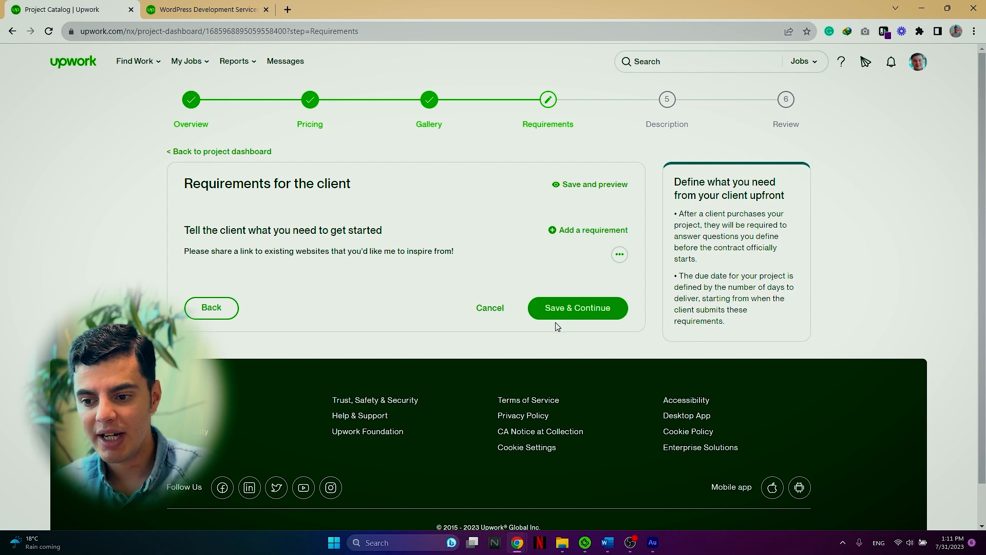
click(577, 307)
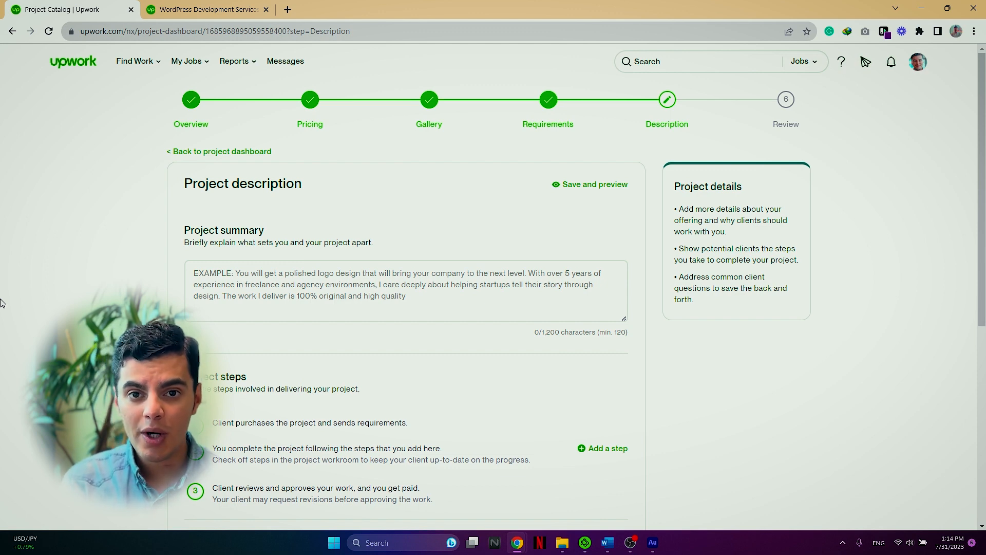
Step: Add a project step to the description and save & continue to Finalize
scroll(down, 3)
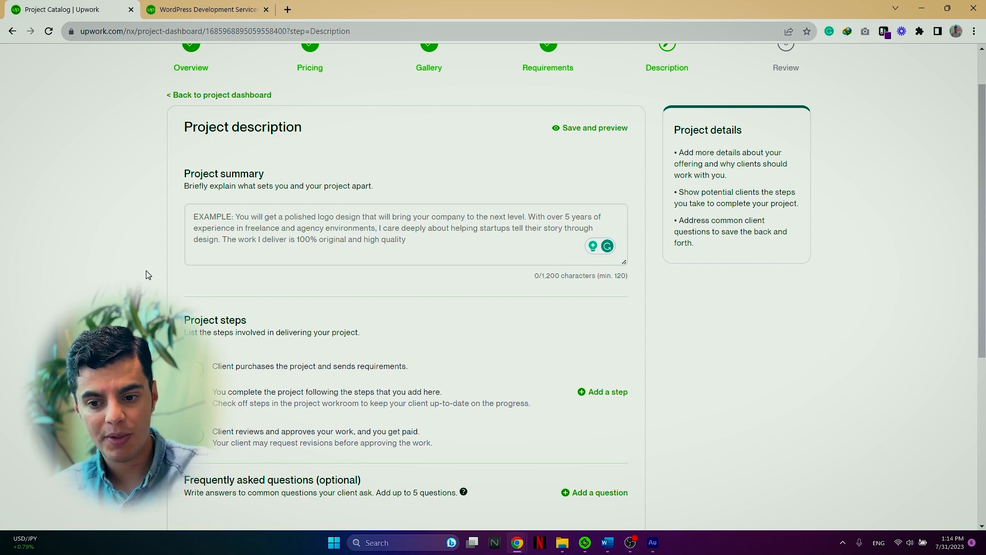
scroll(down, 3)
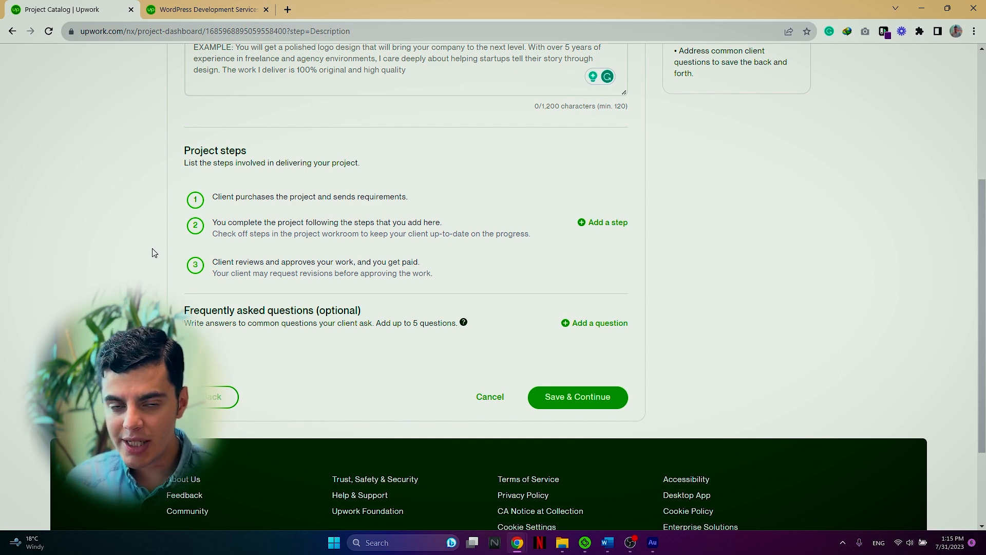
mouse_move(135, 281)
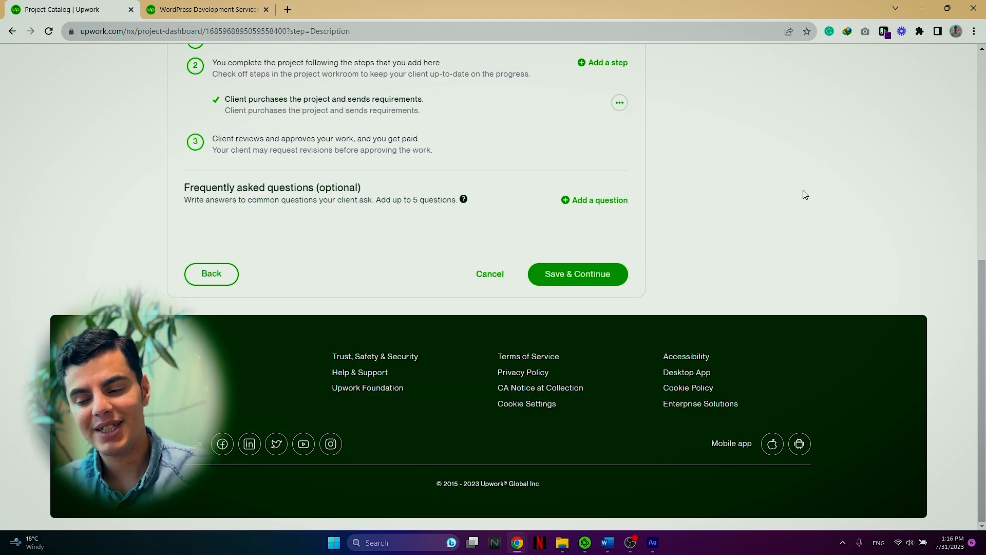
click(576, 274)
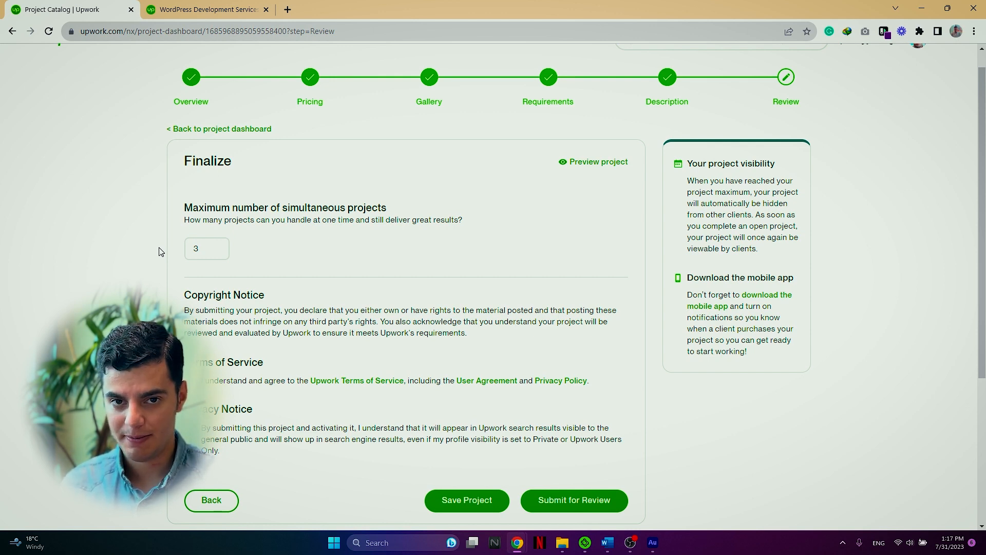
Step: Agree to the Upwork Terms of Service and open the project preview
scroll(down, 3)
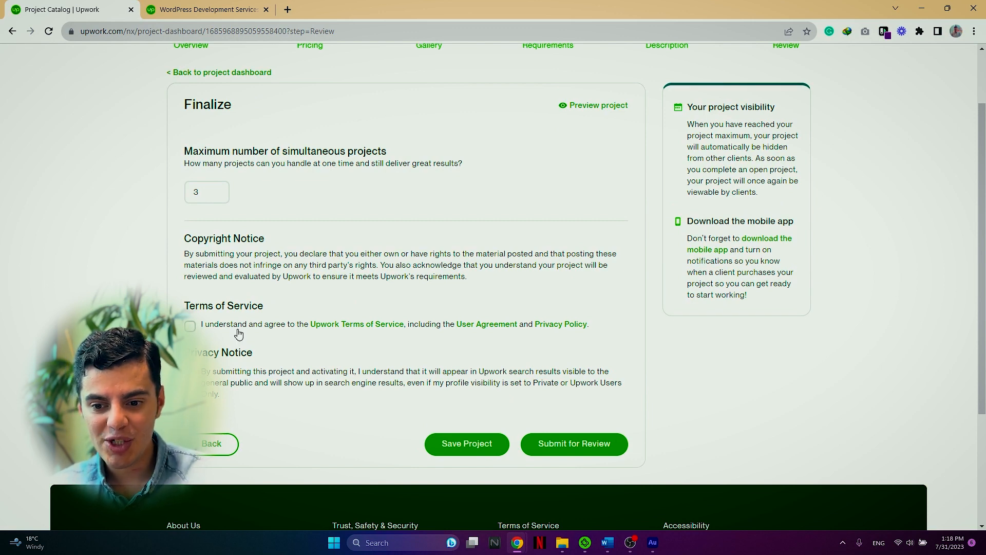
click(191, 325)
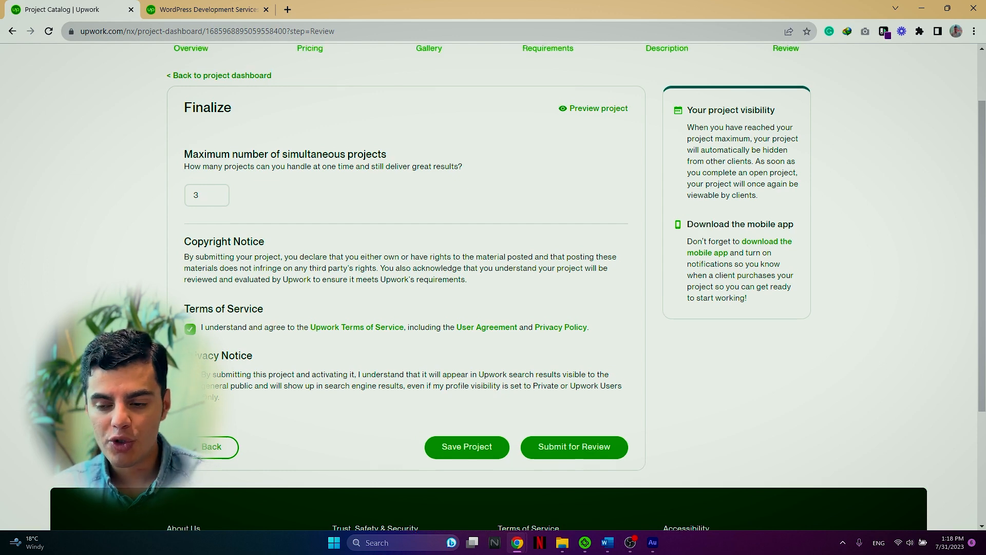
click(597, 109)
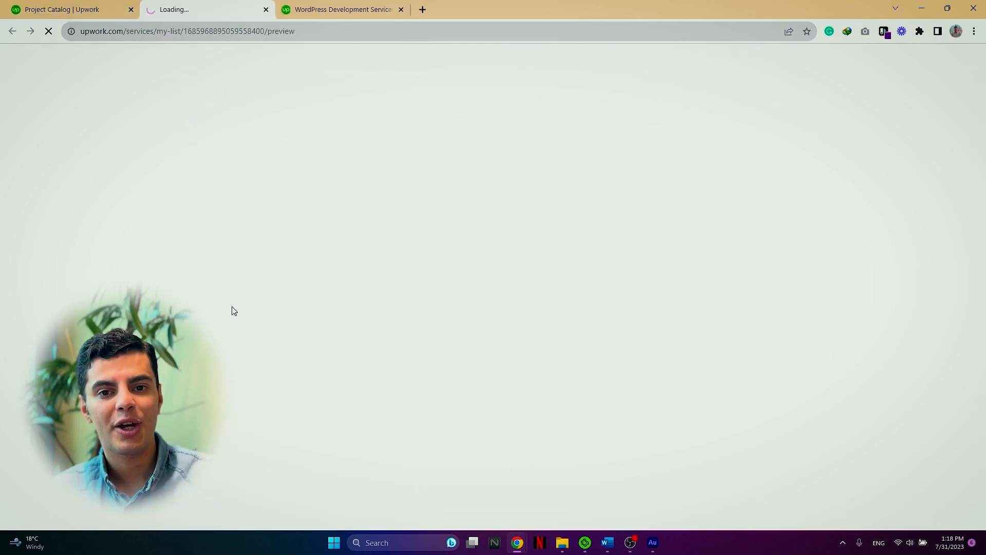